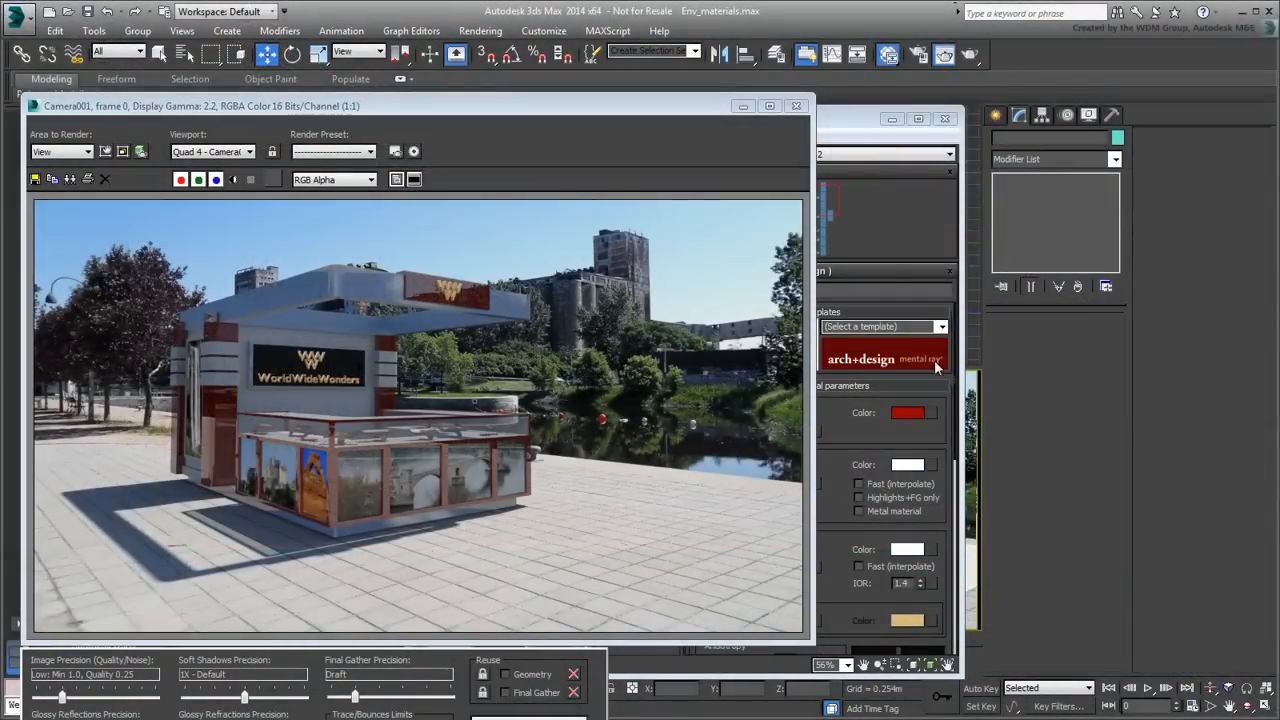
- Close the kiosk render and open the Env_reflections.max scene file
left_click(796, 106)
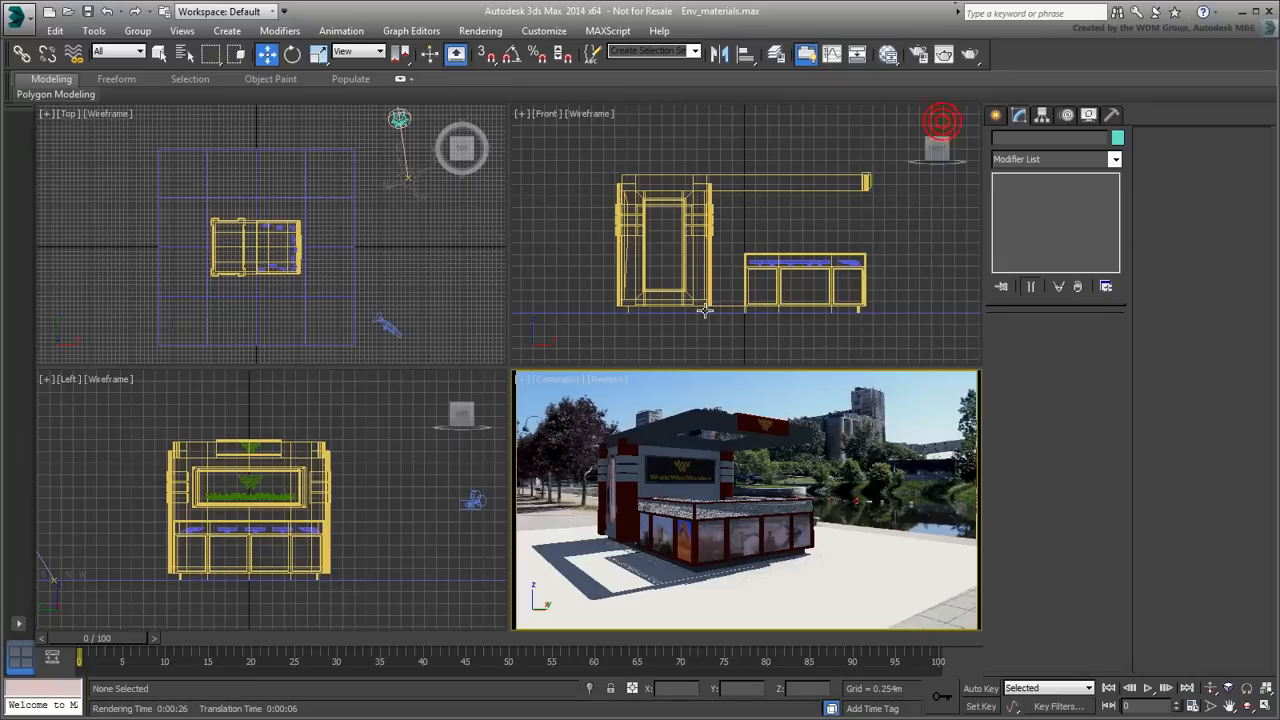
left_click(18, 18)
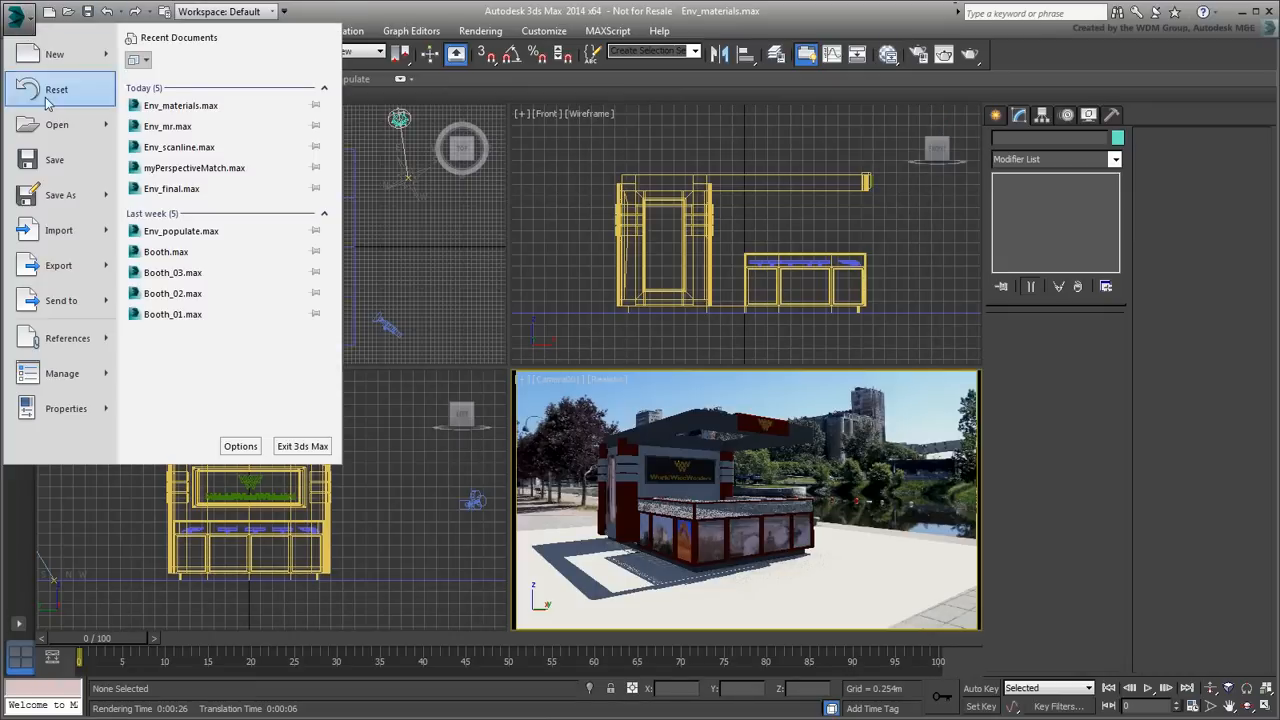
left_click(640, 390)
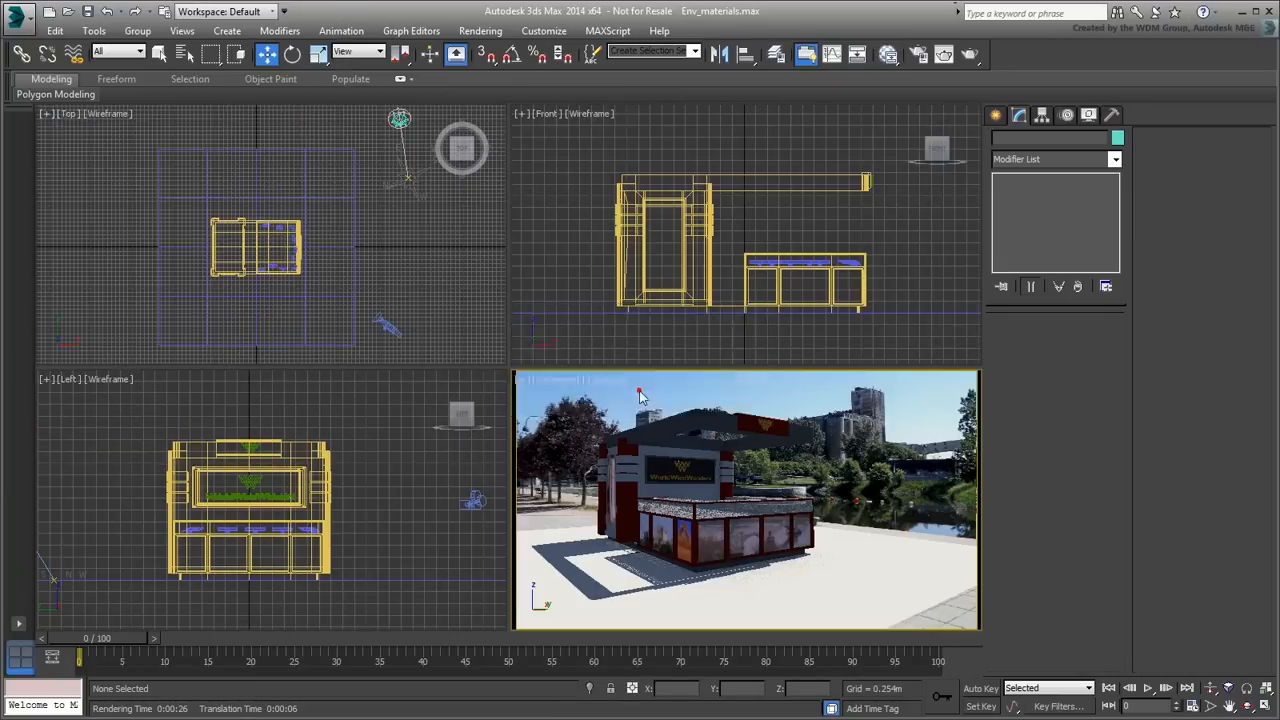
left_click(381, 335)
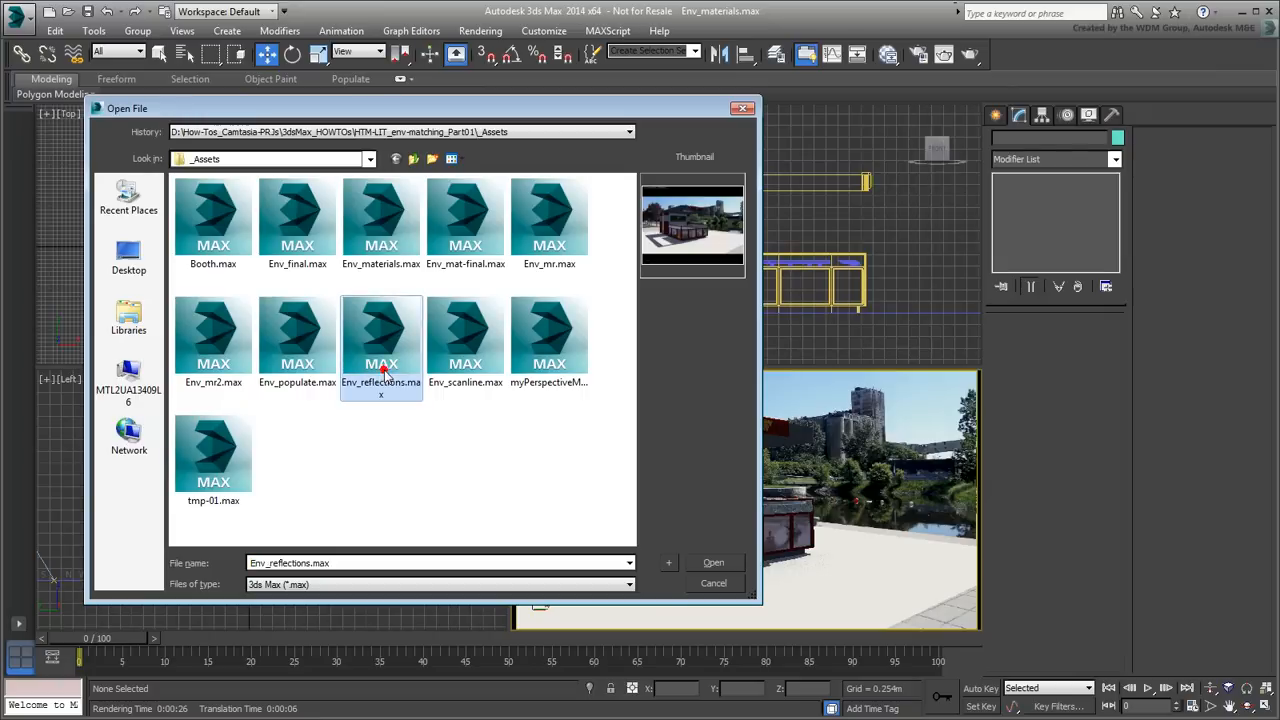
left_click(713, 562)
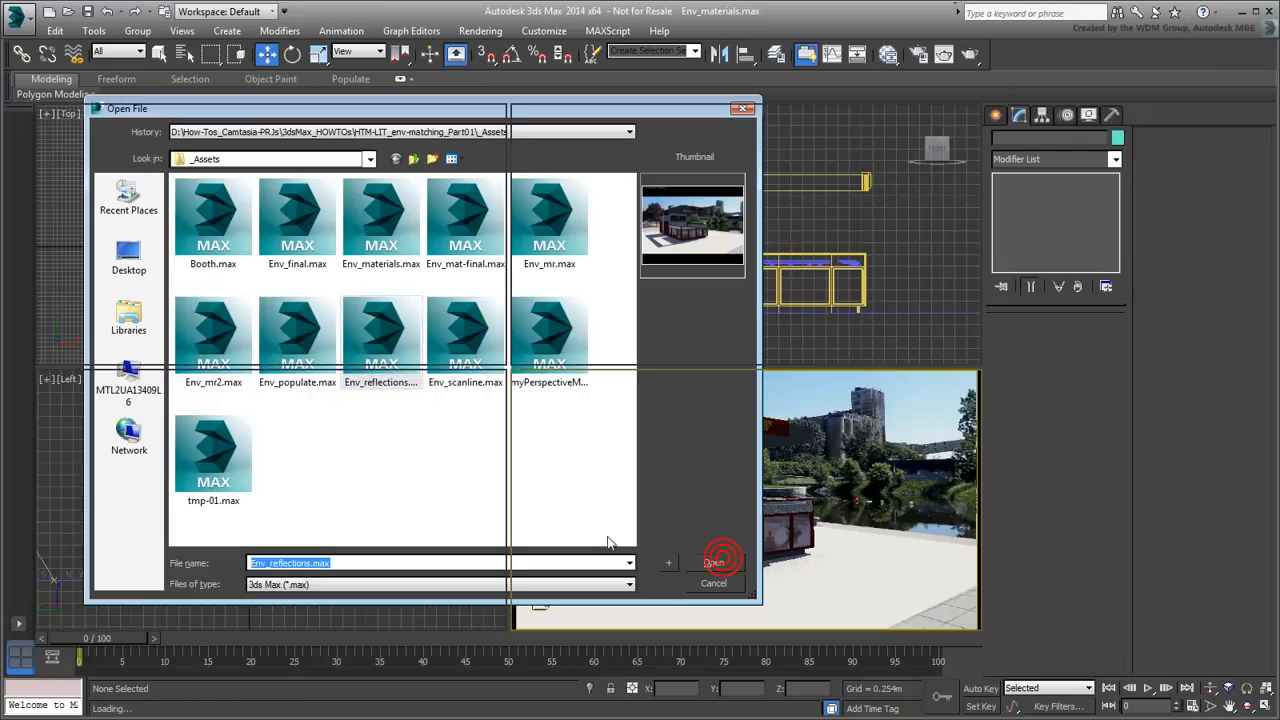
left_click(713, 562)
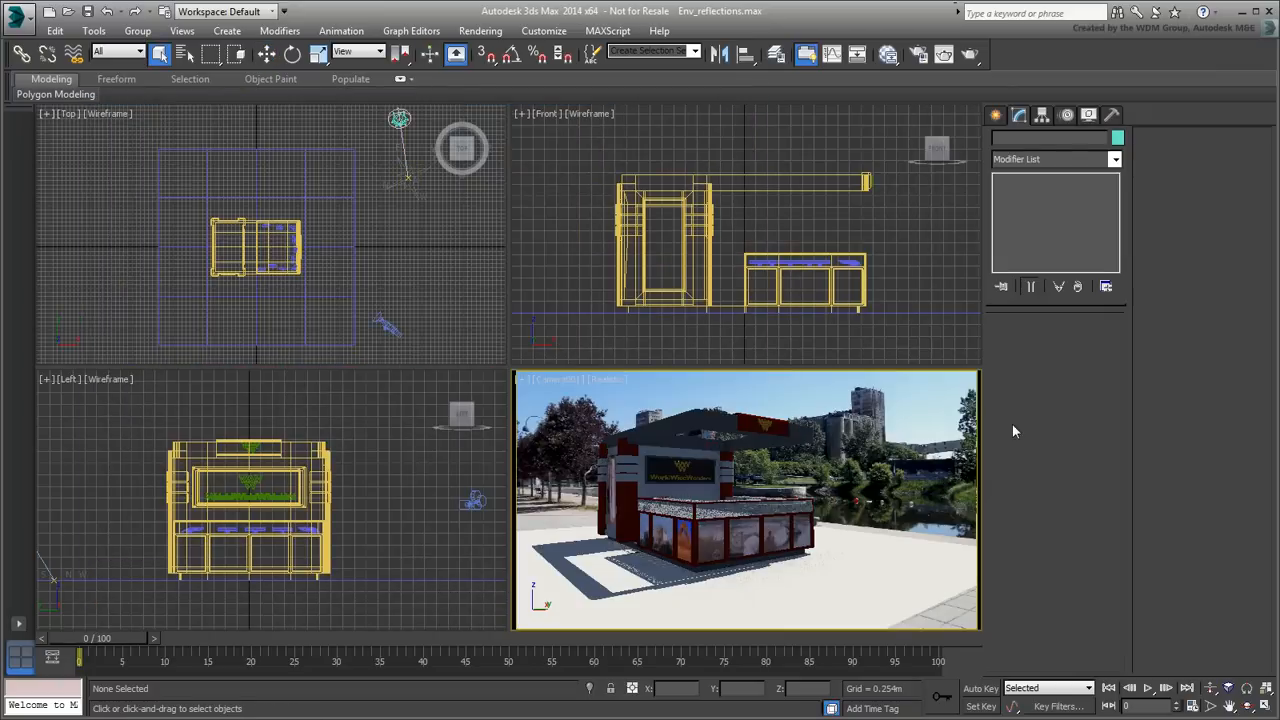
- Render the kiosk camera view, then close the Rendered Frame Window
left_click(947, 54)
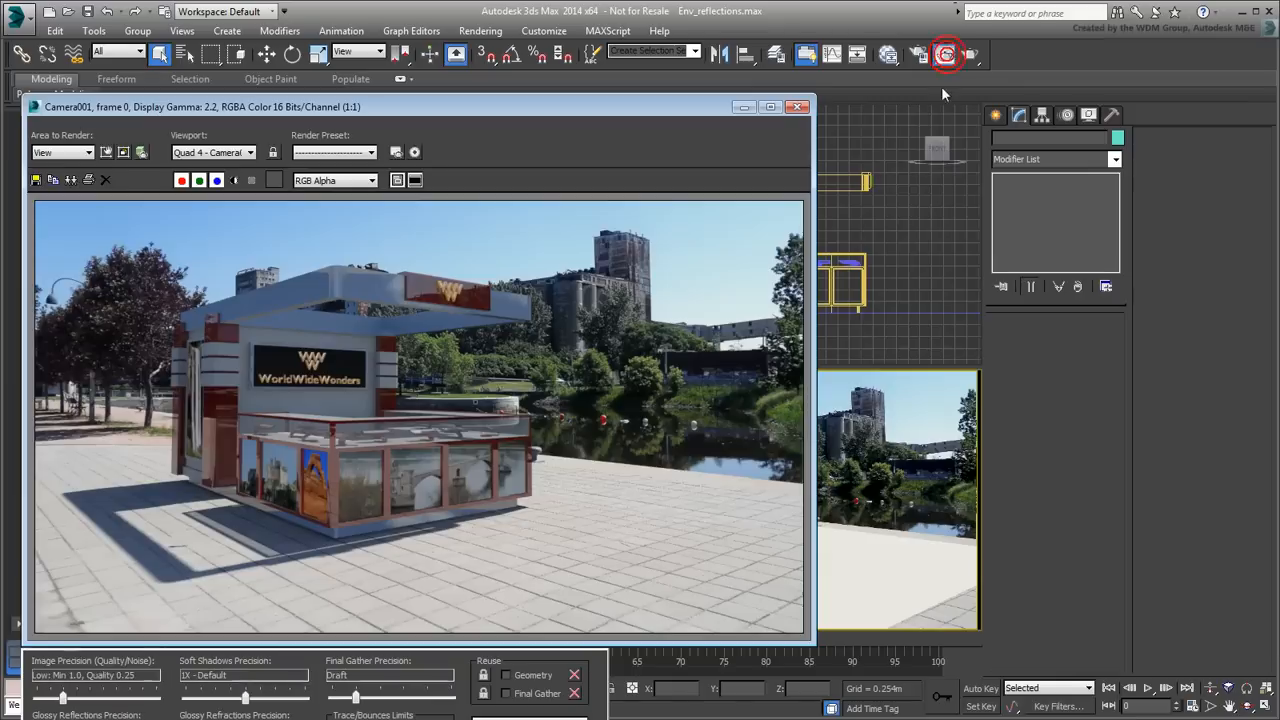
mouse_move(1076, 457)
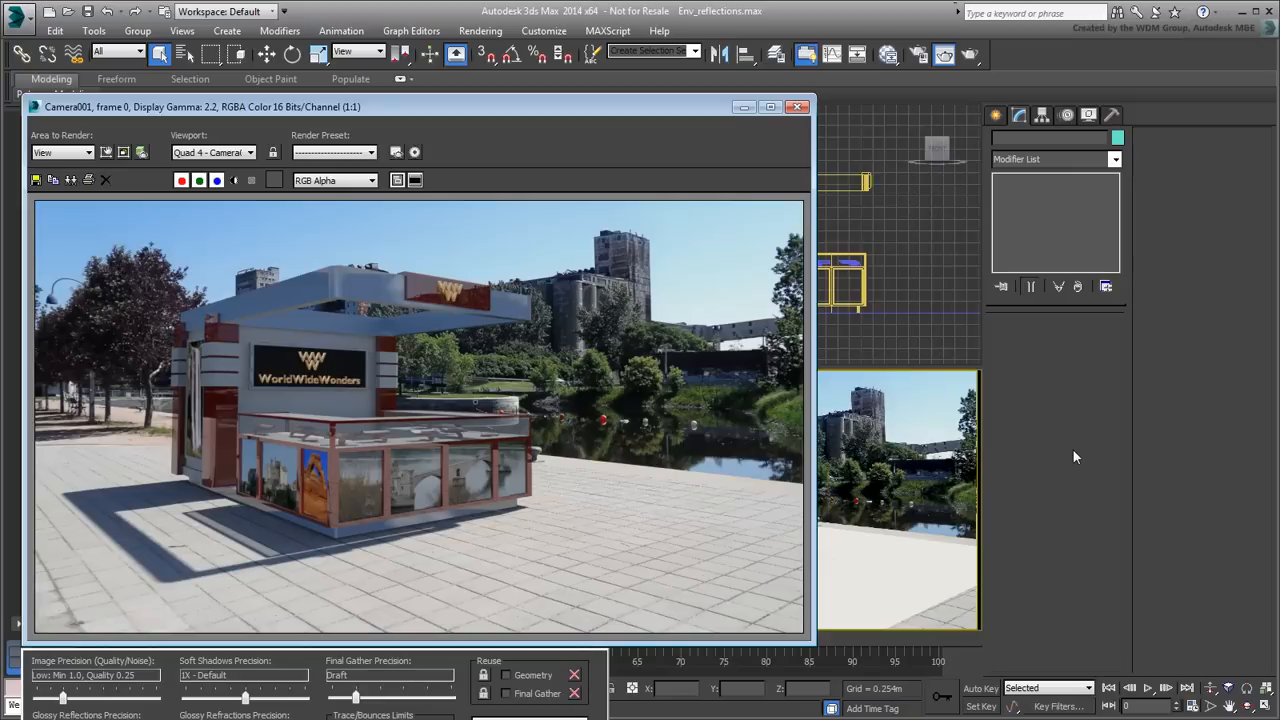
mouse_move(1063, 457)
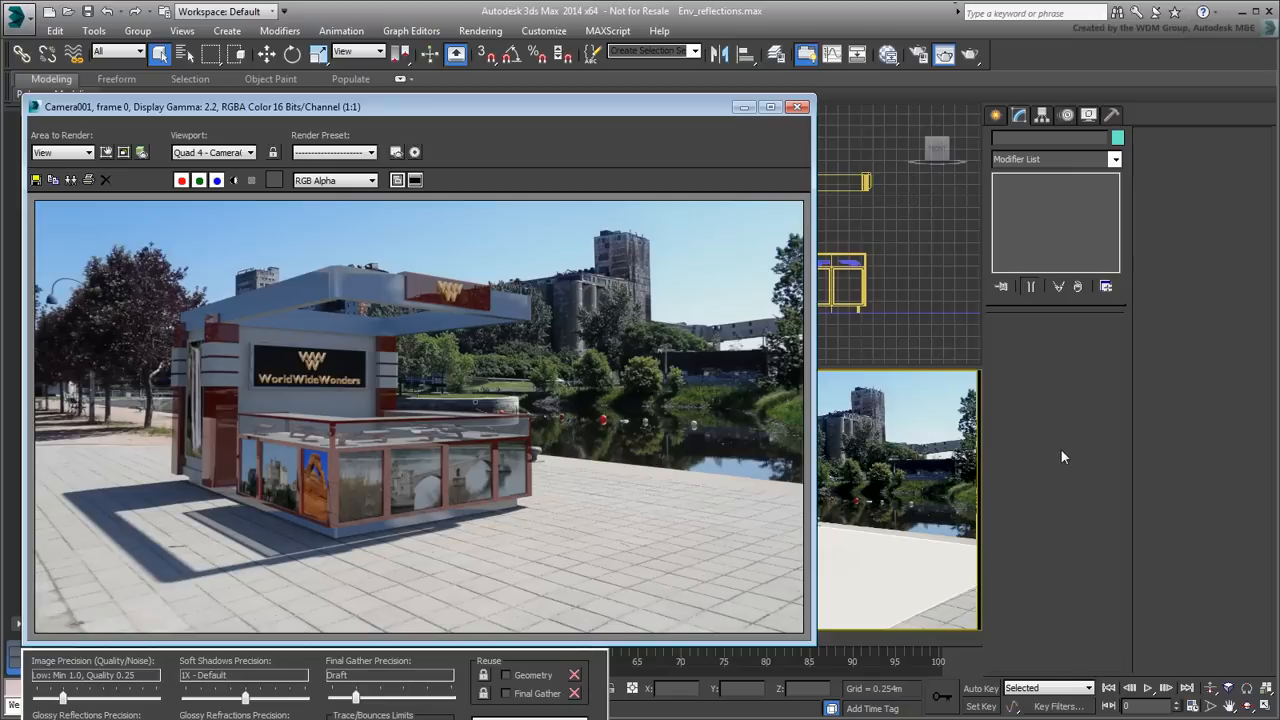
left_click(798, 107)
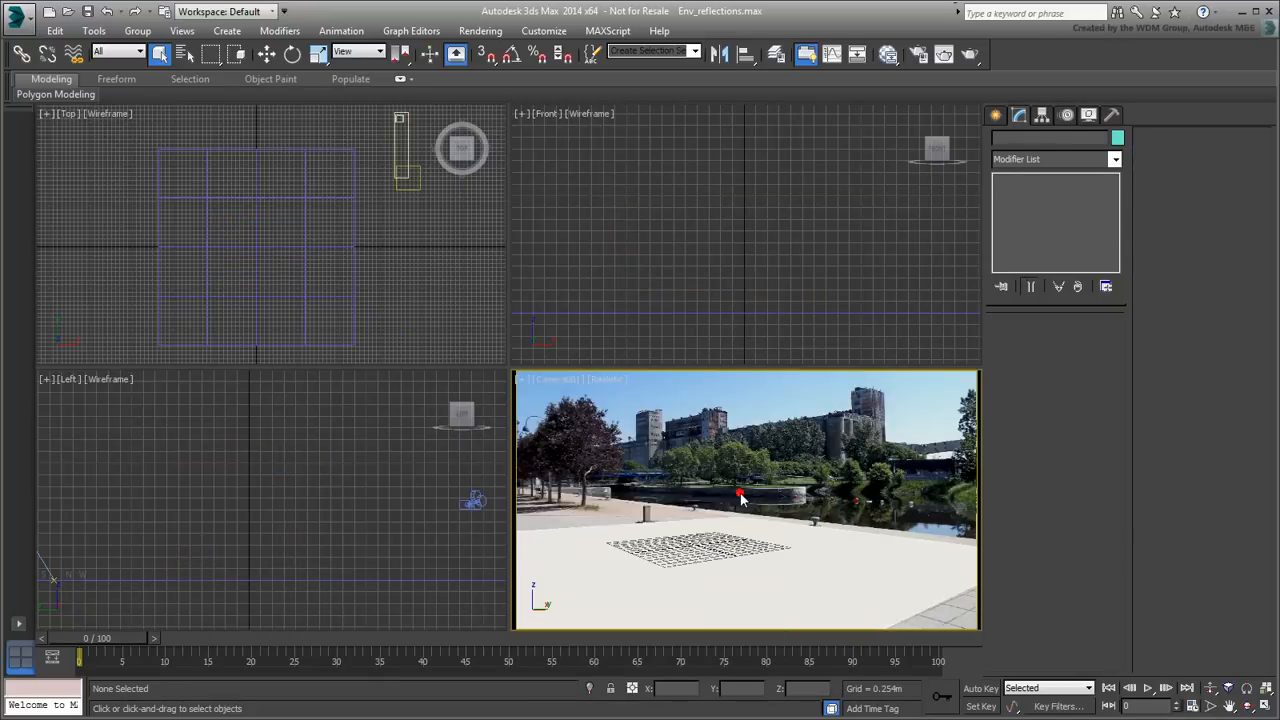
- Pick the Teapot primitive from the Create panel's Standard Primitives geometry
left_click(996, 114)
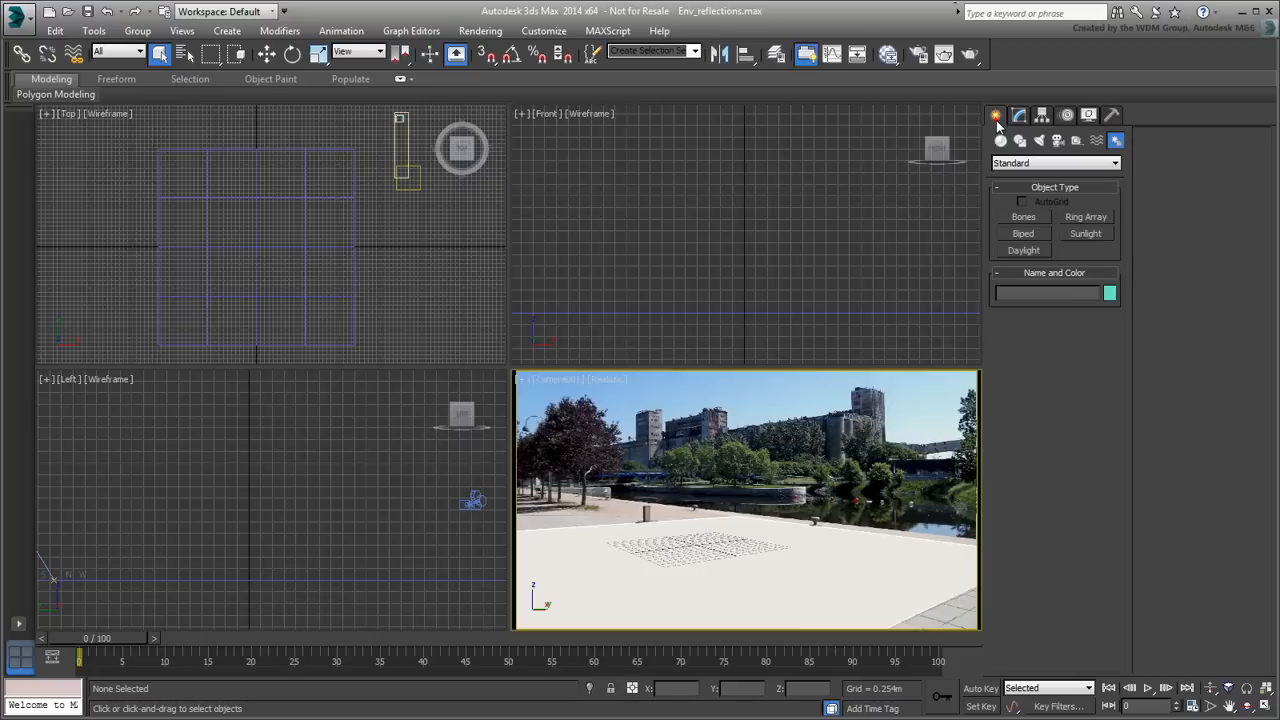
left_click(1000, 140)
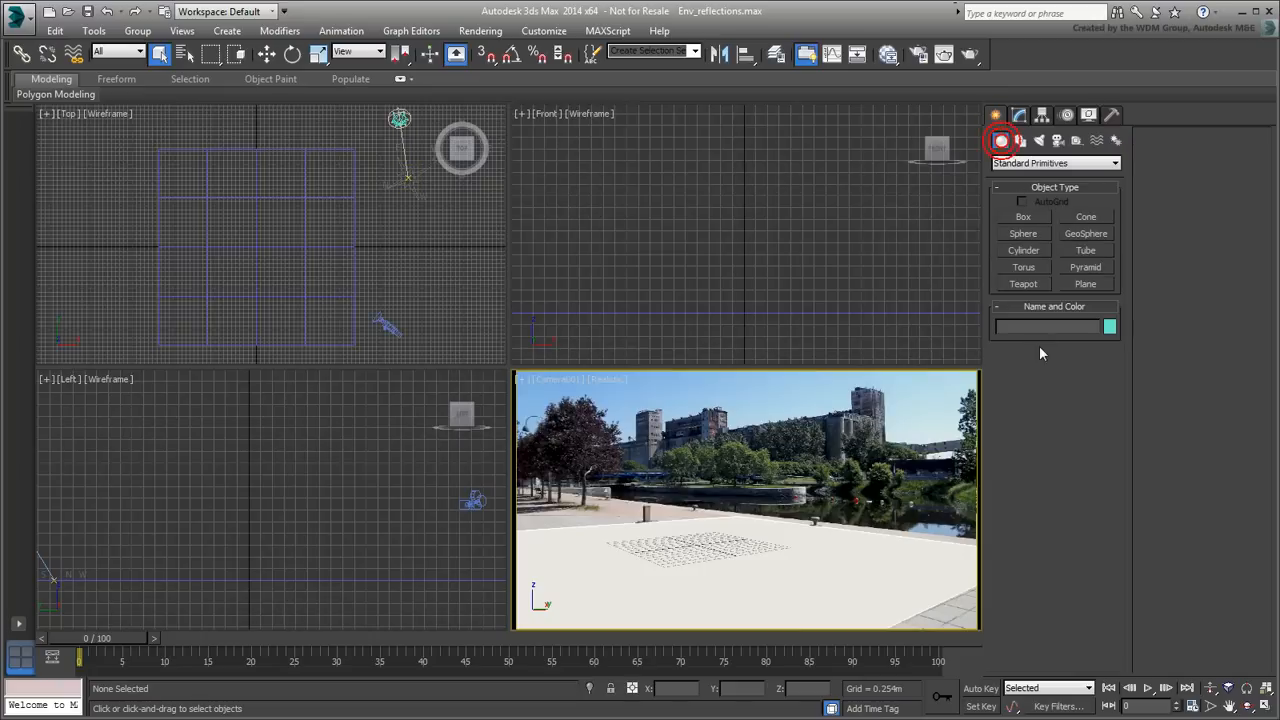
left_click(1023, 284)
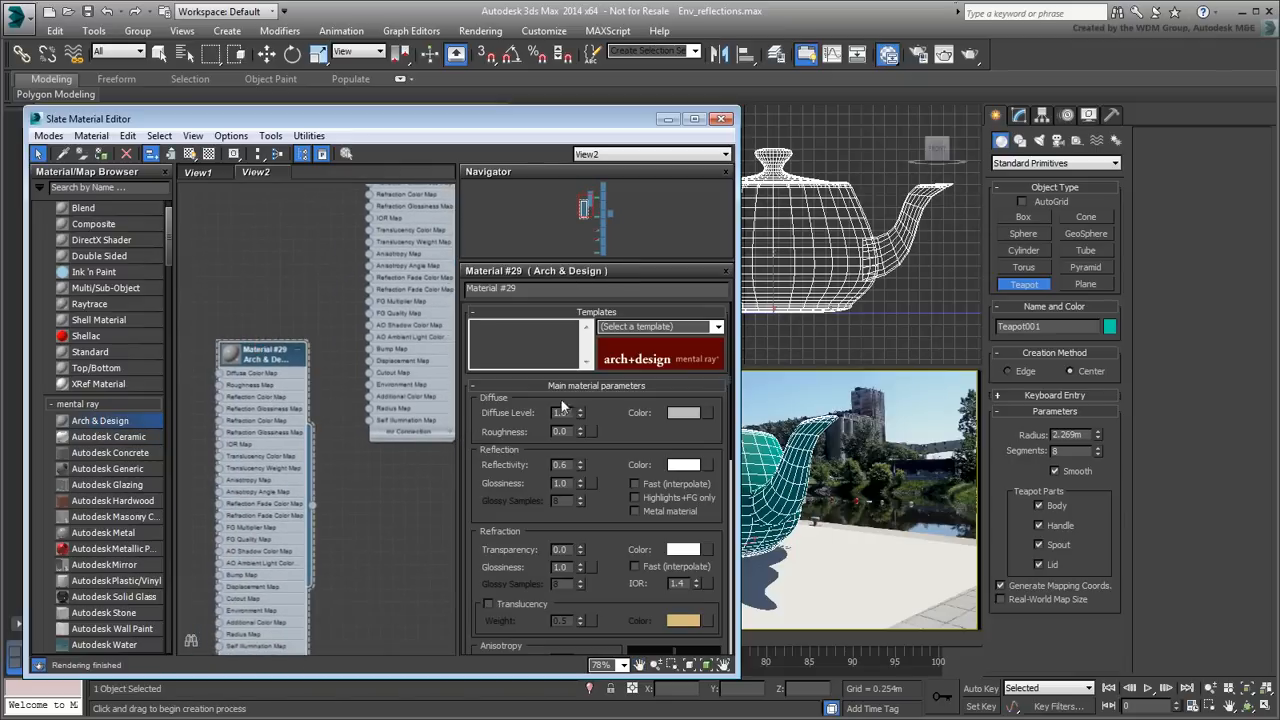
- Apply the Chrome template to the teapot's Arch & Design material
left_click(715, 327)
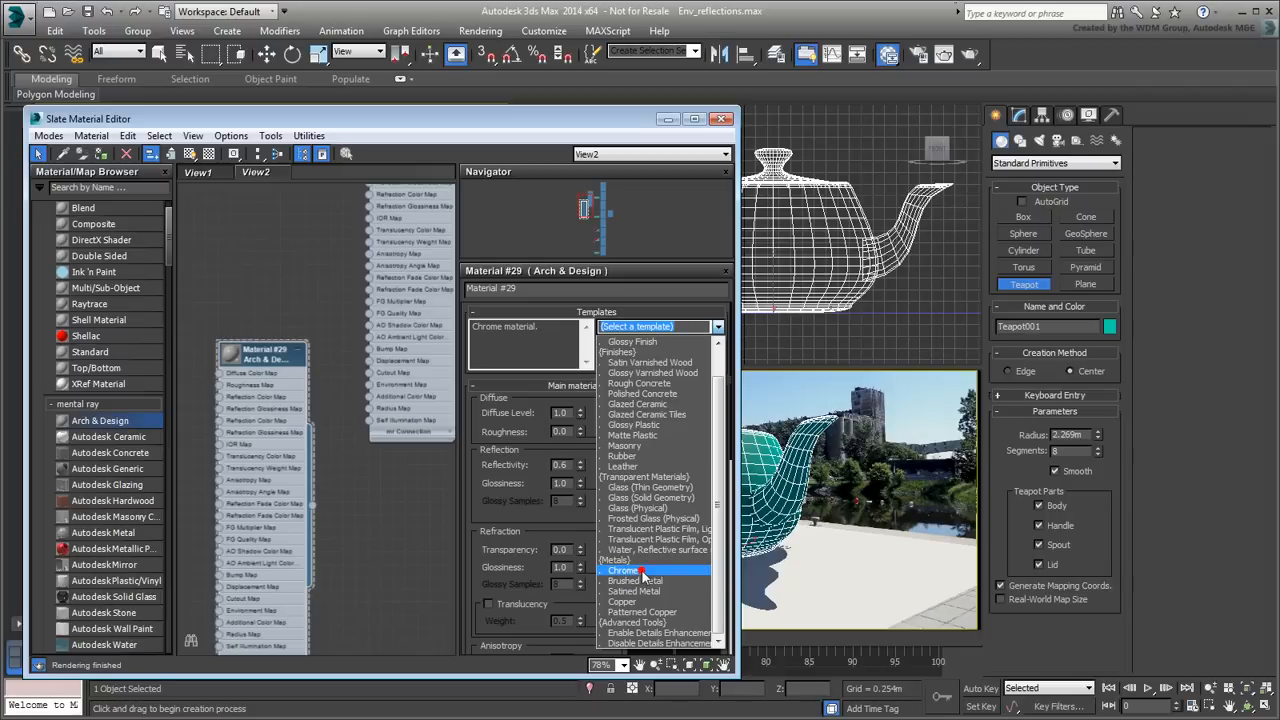
left_click(623, 570)
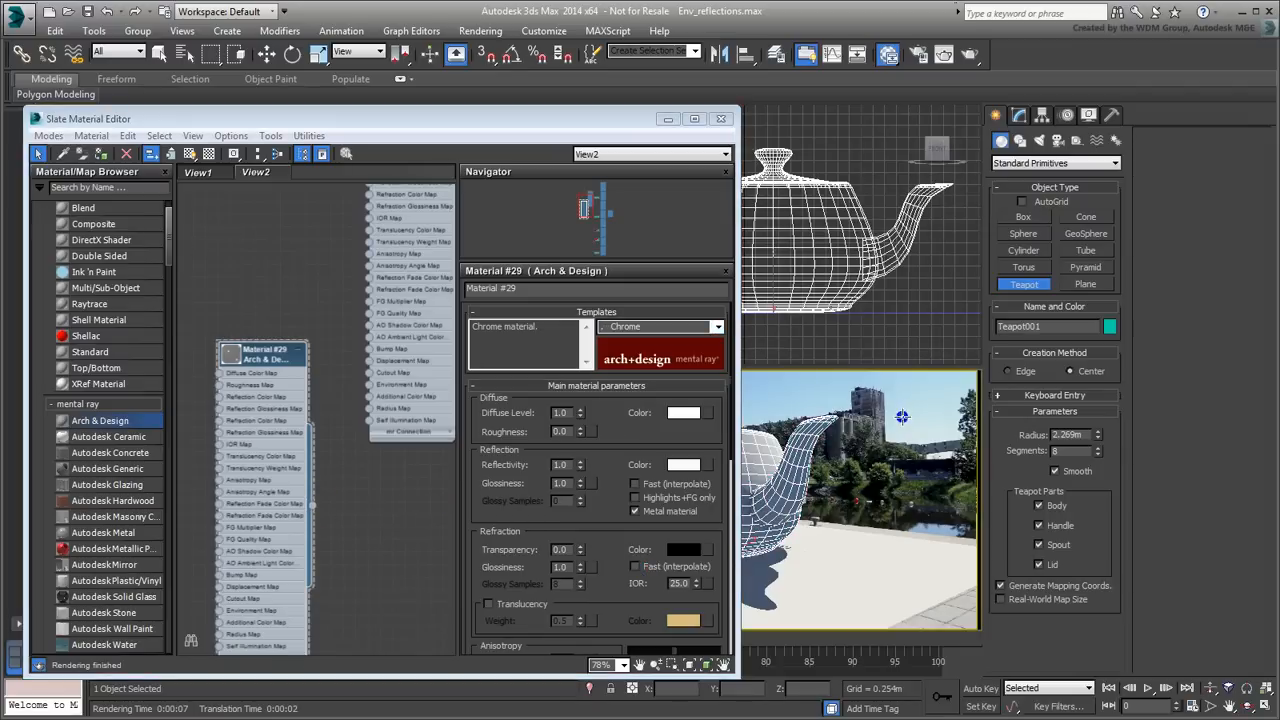
left_click(969, 55)
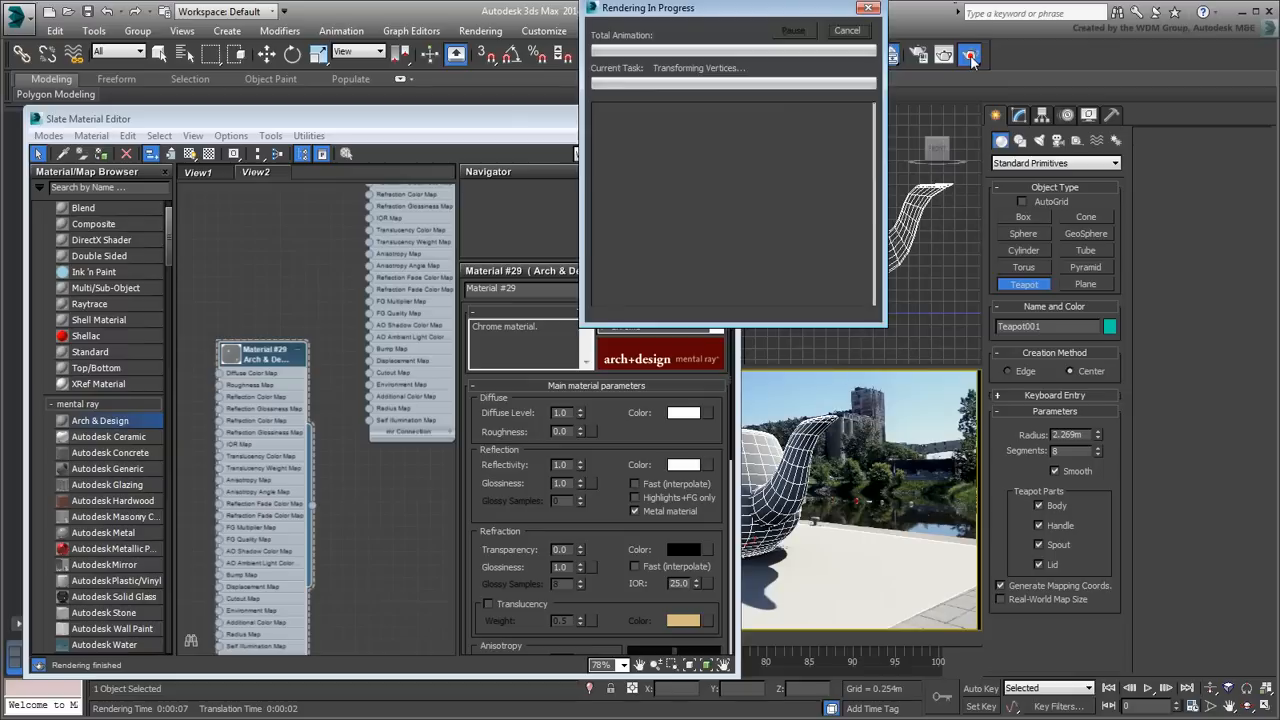
left_click(969, 55)
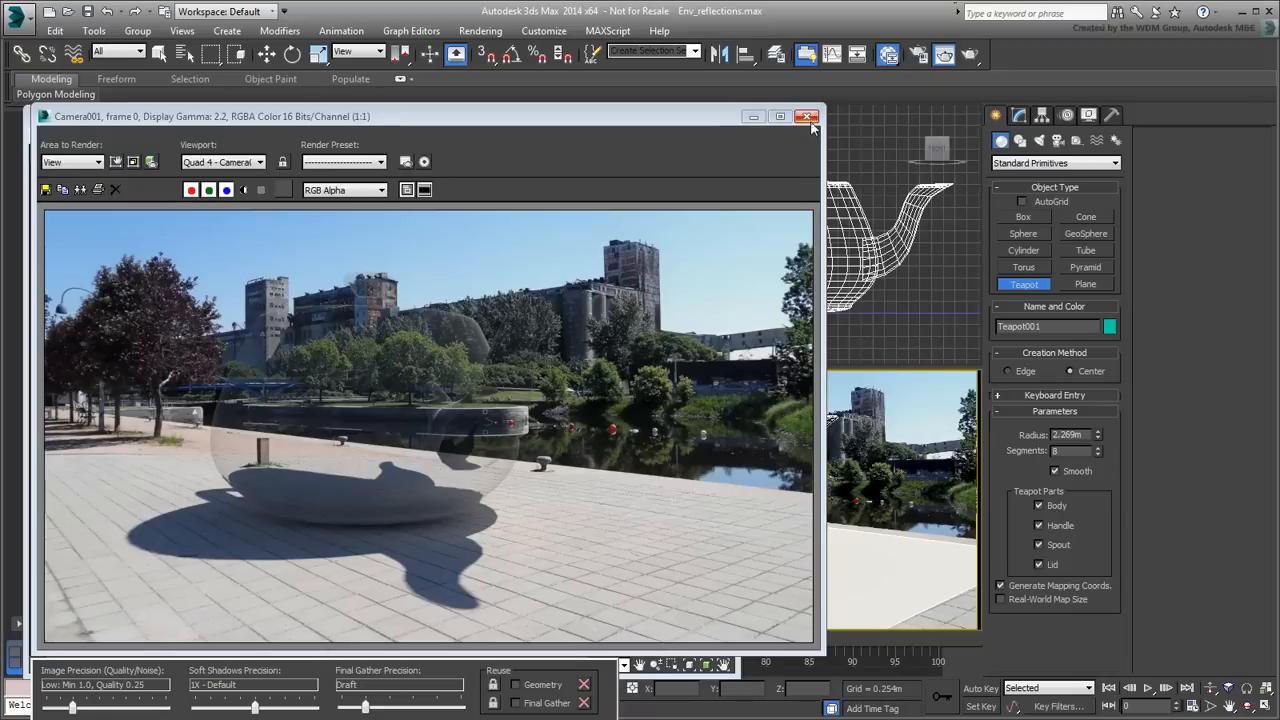
left_click(807, 116)
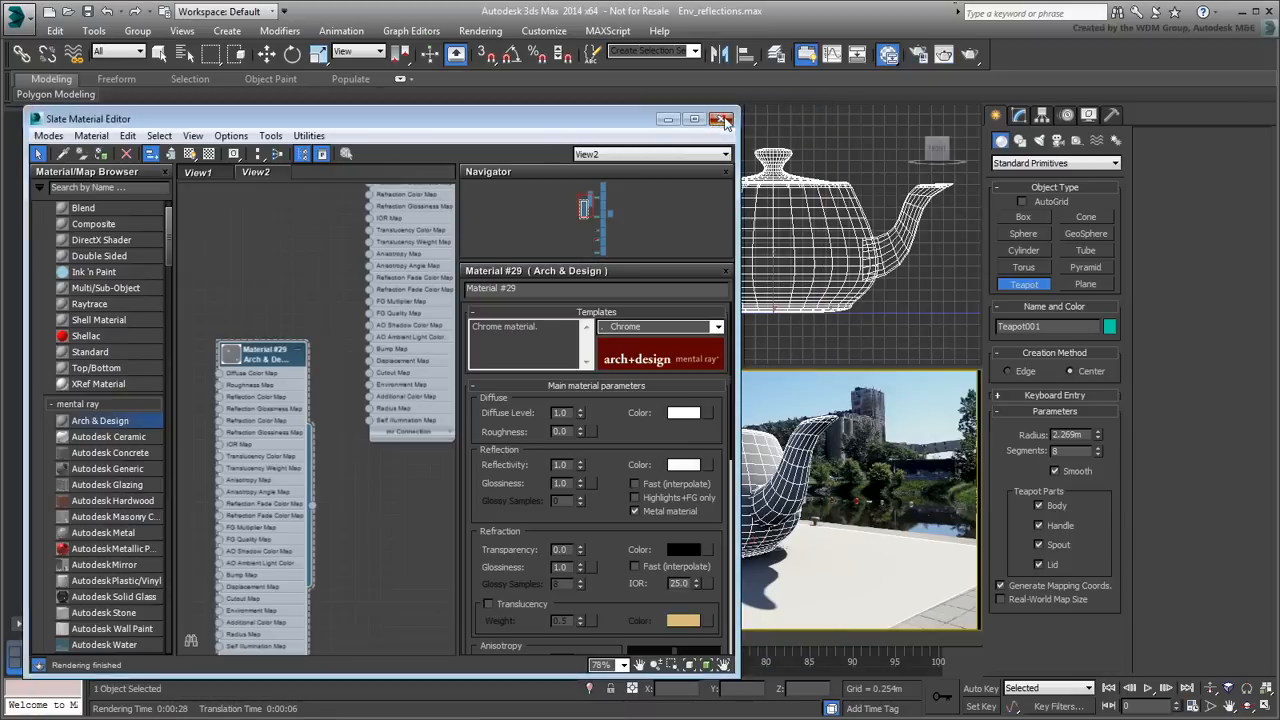
left_click(725, 119)
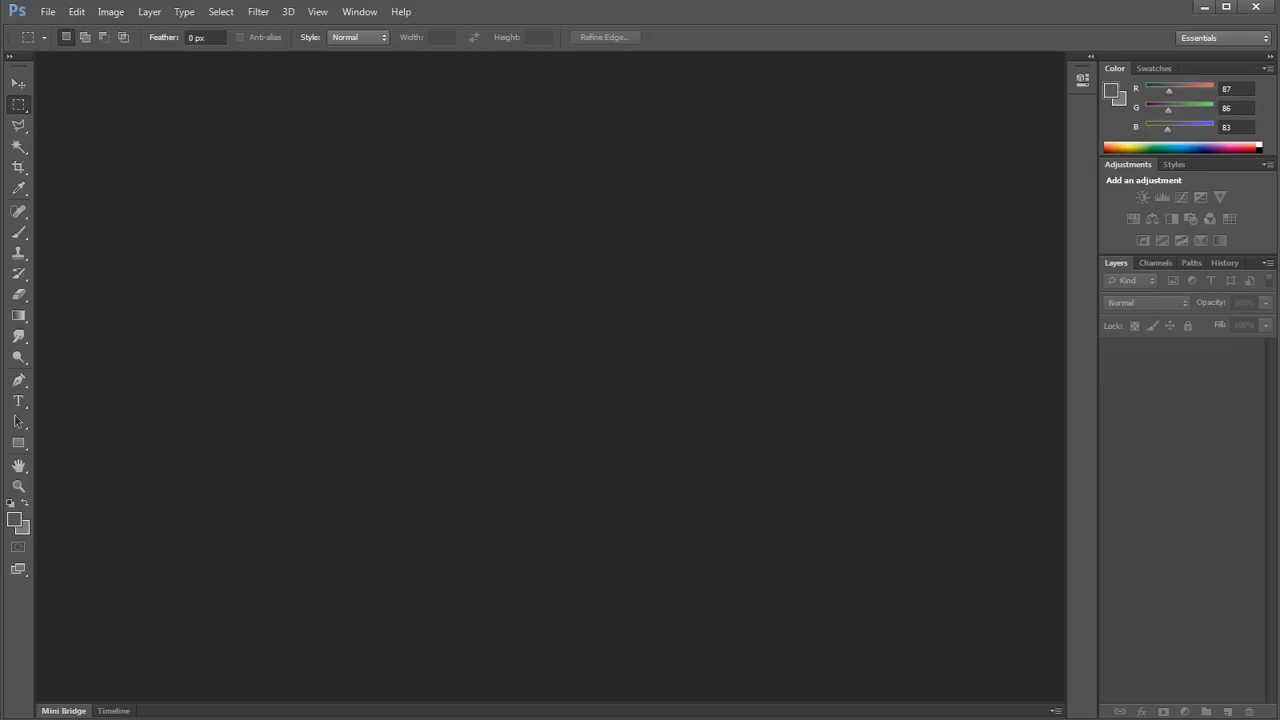
- Photomerge the four SDC1361x JPGs with Auto layout and blending into a panorama
left_click(47, 11)
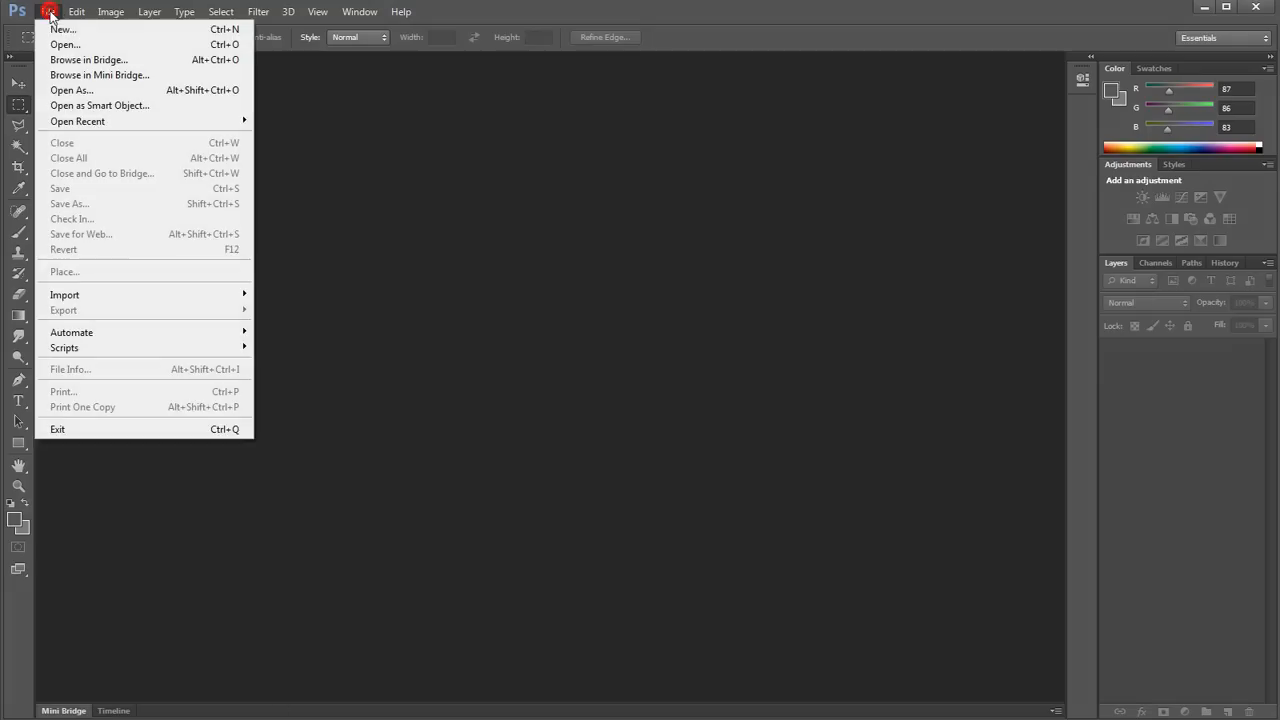
mouse_move(71, 331)
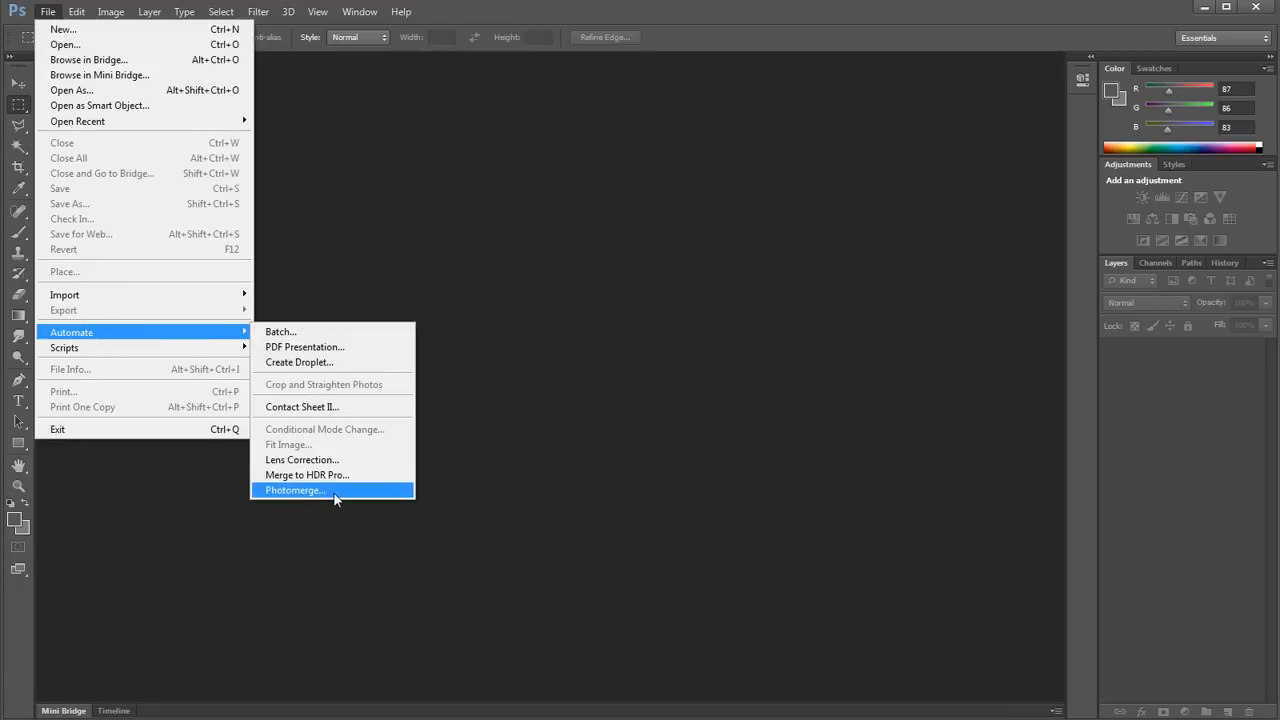
left_click(294, 490)
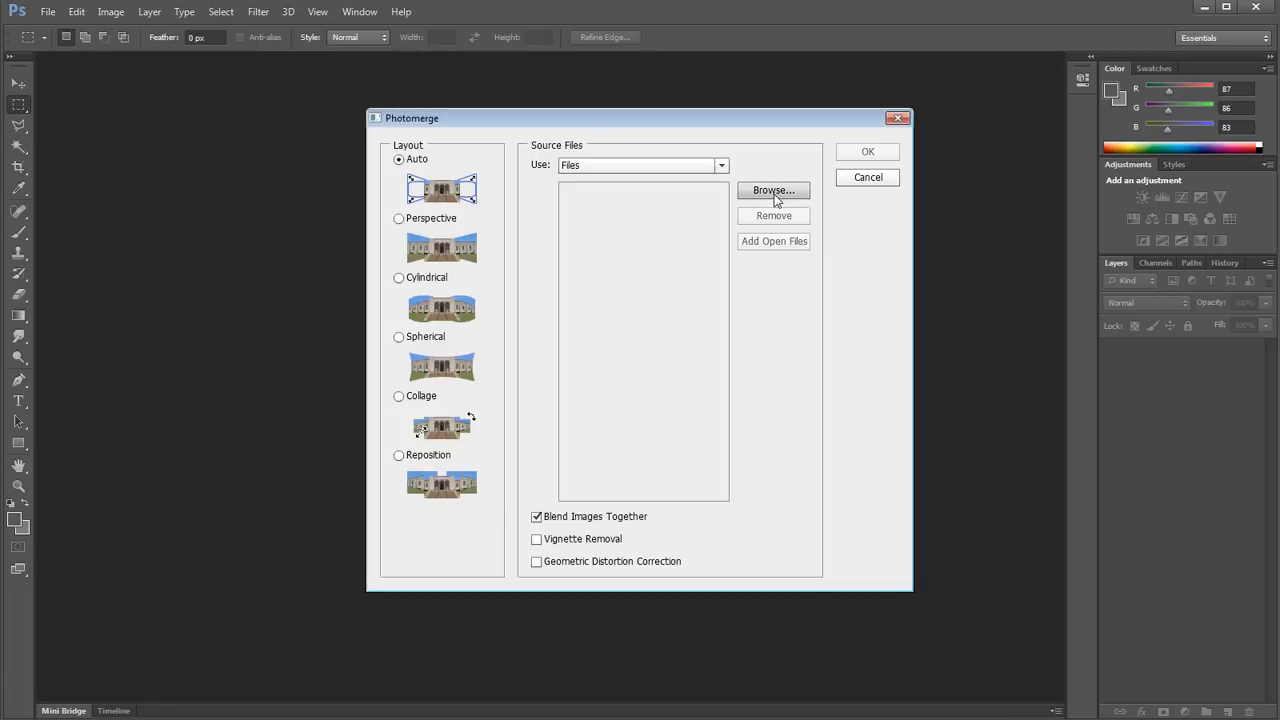
left_click(773, 190)
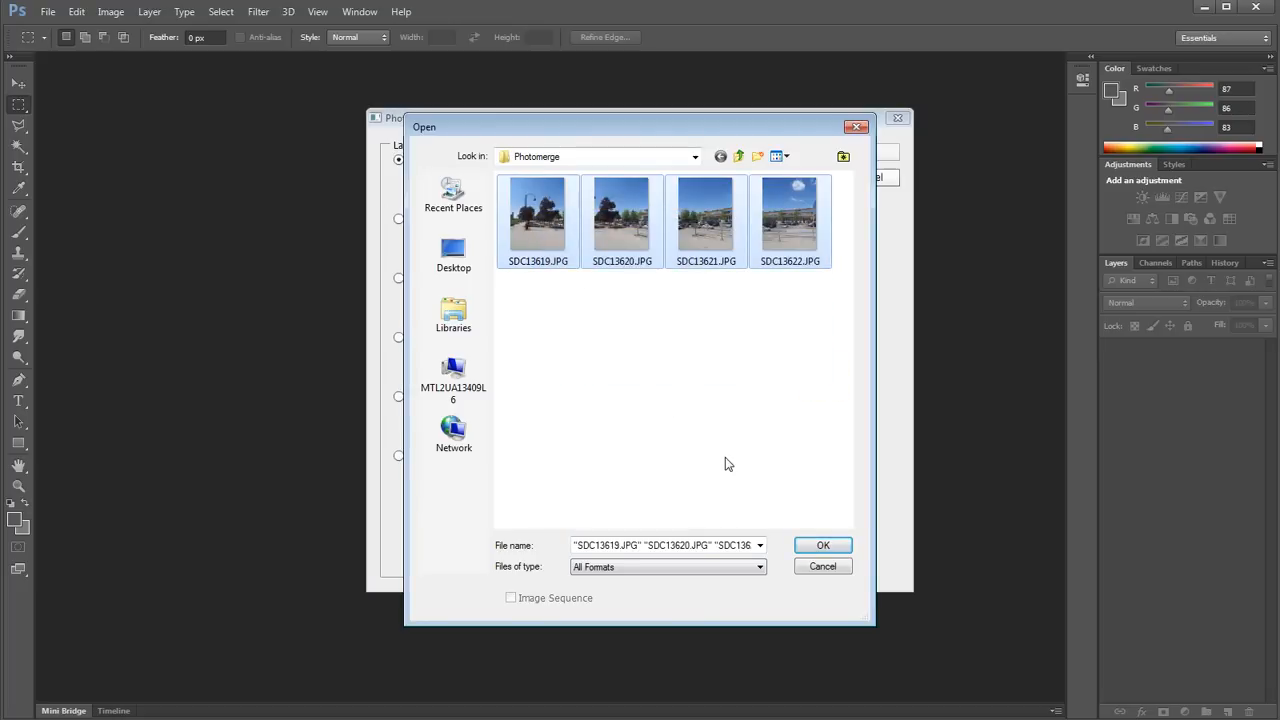
left_click(822, 545)
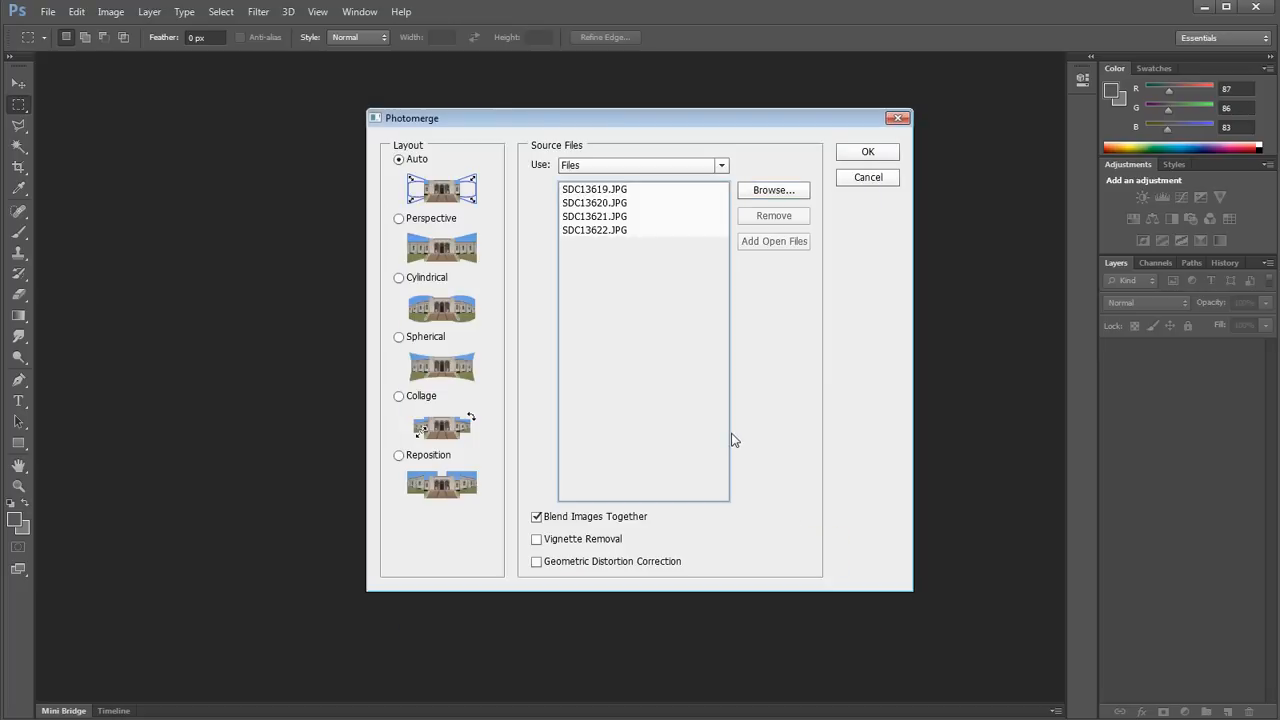
left_click(867, 151)
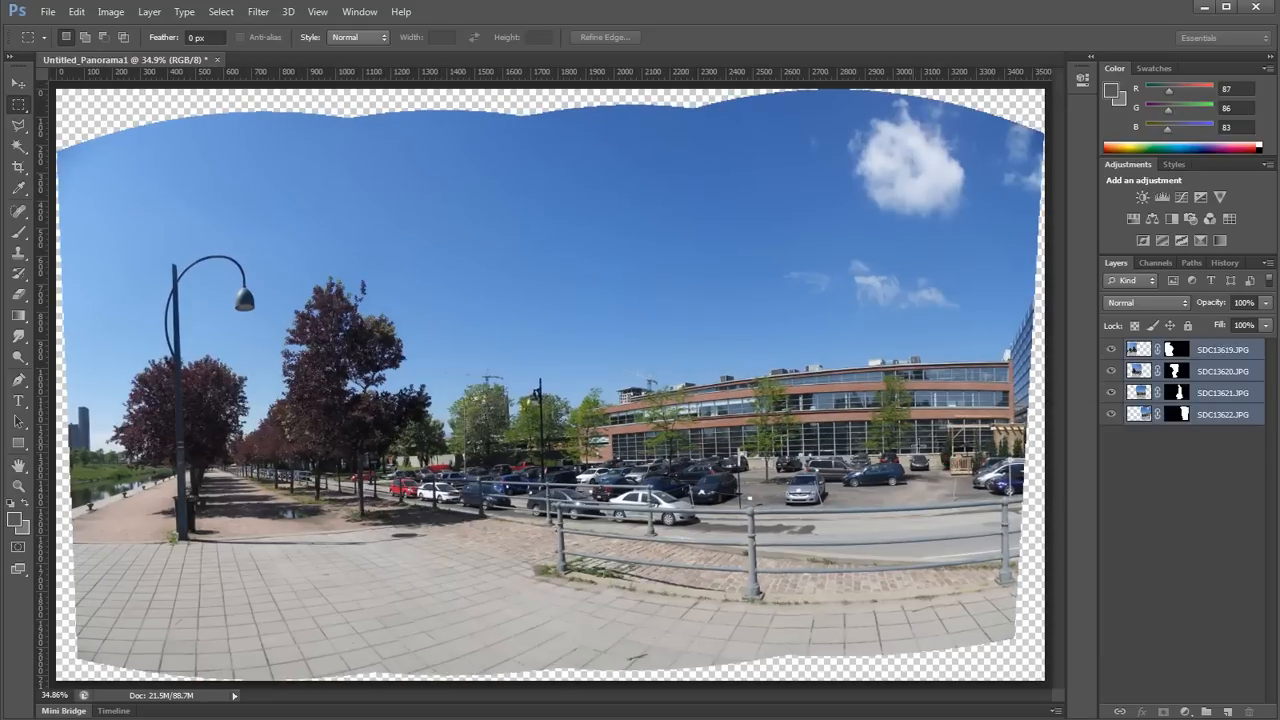
- Flatten the panorama and draw a rectangular marquee inside its ragged edges
left_click(149, 11)
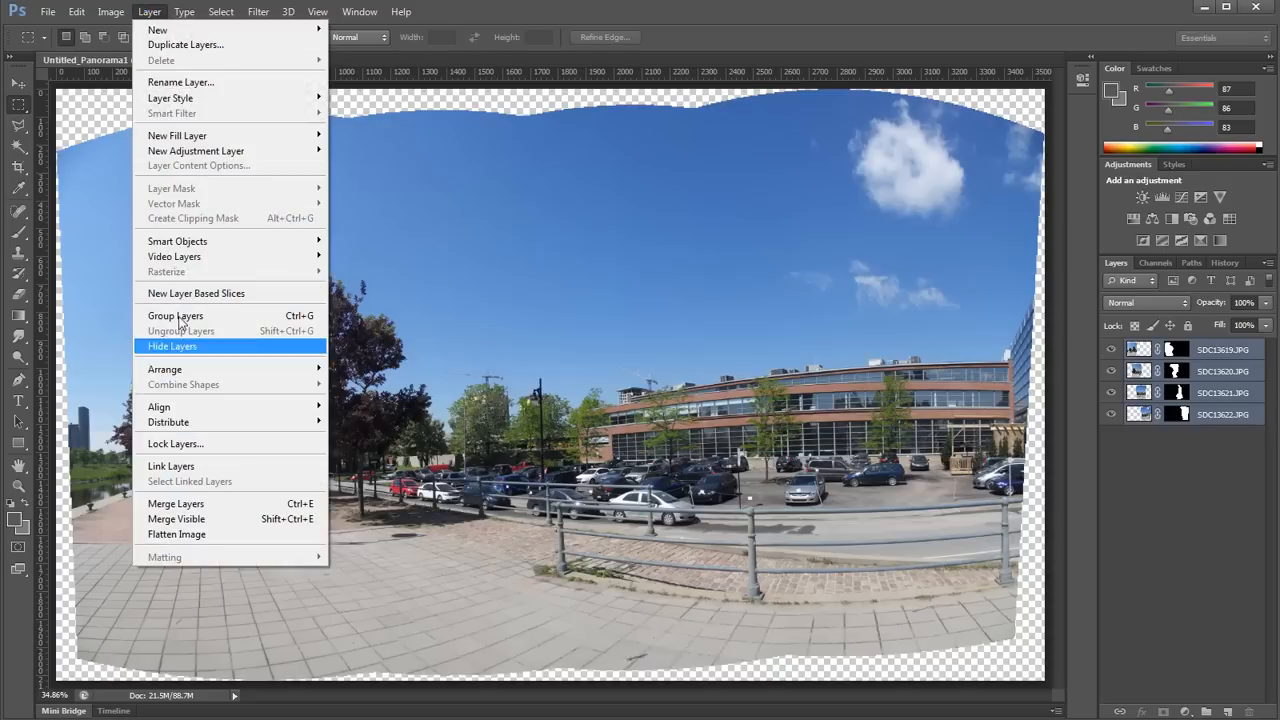
left_click(176, 534)
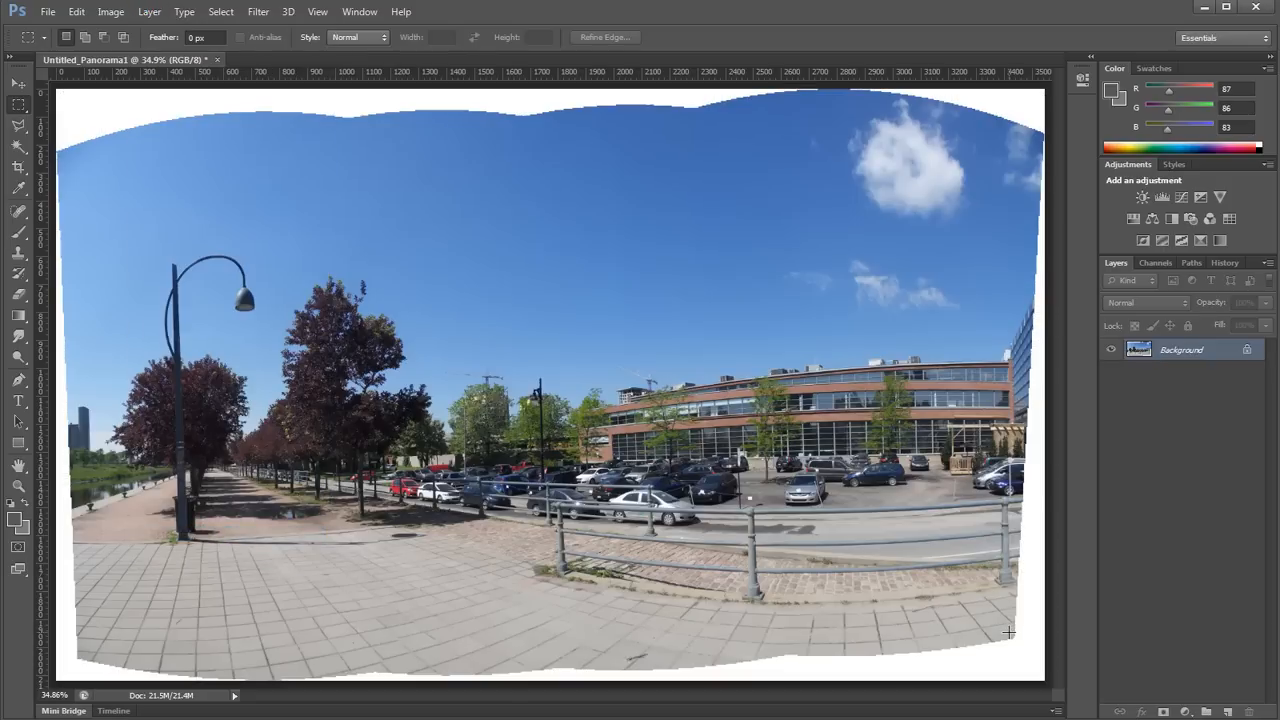
left_click_drag(83, 147, 1010, 633)
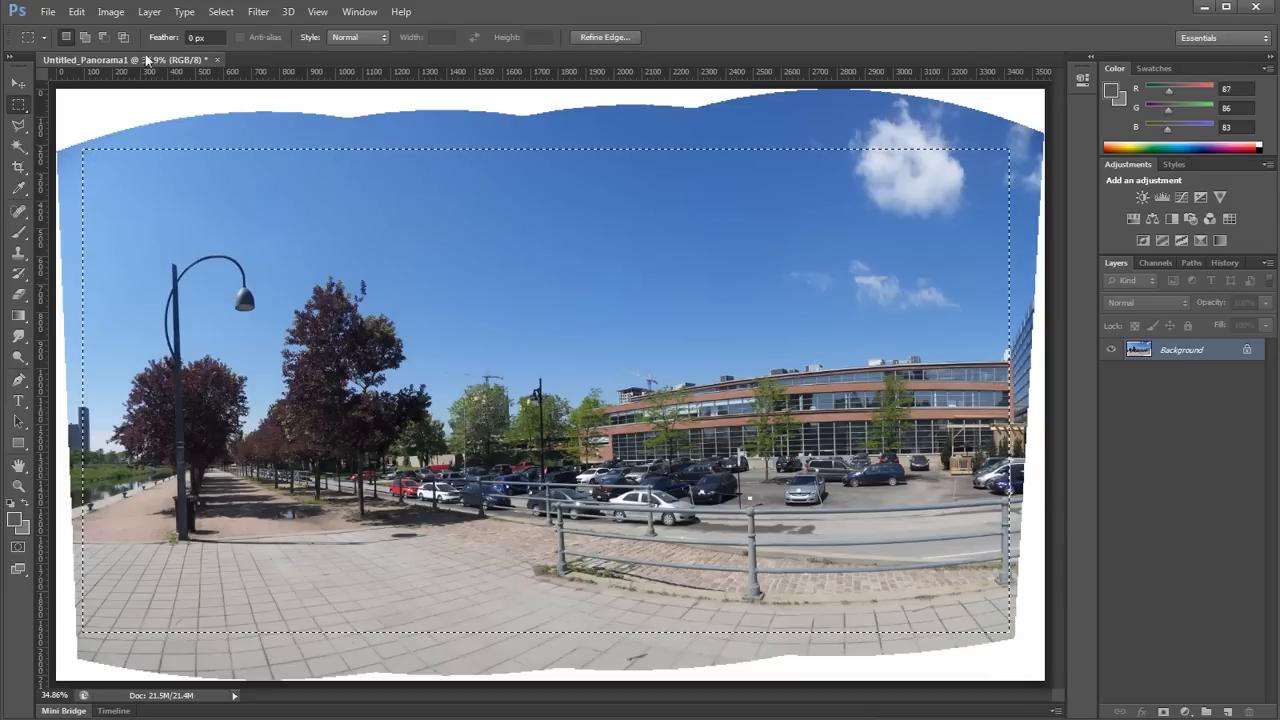
left_click(110, 11)
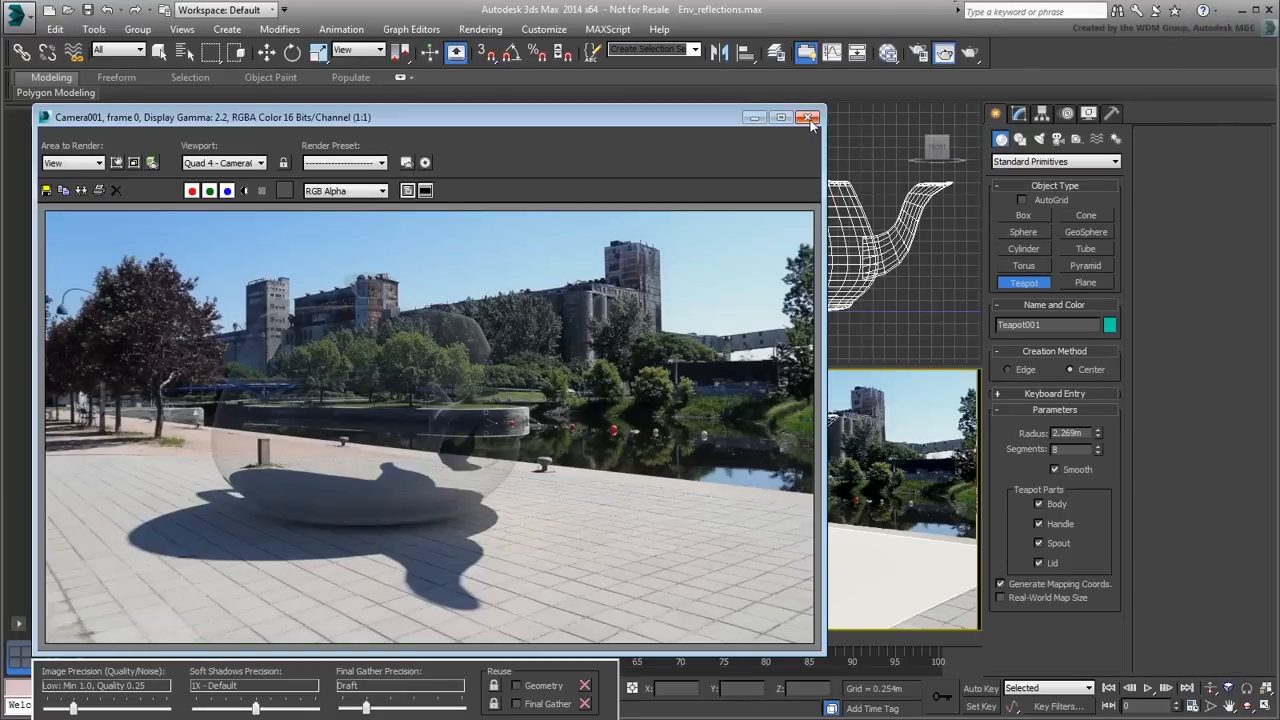
- Close the Rendered Frame Window after reviewing the glassy teapot render
left_click(808, 117)
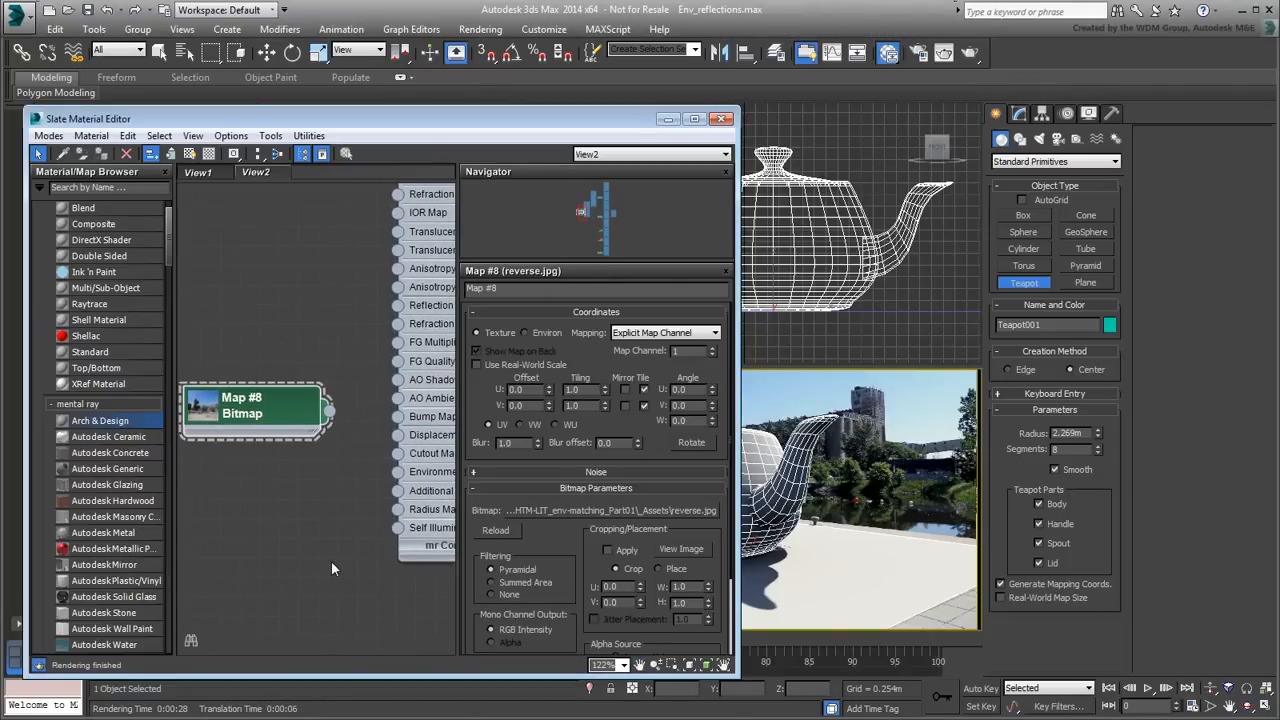
mouse_move(333, 411)
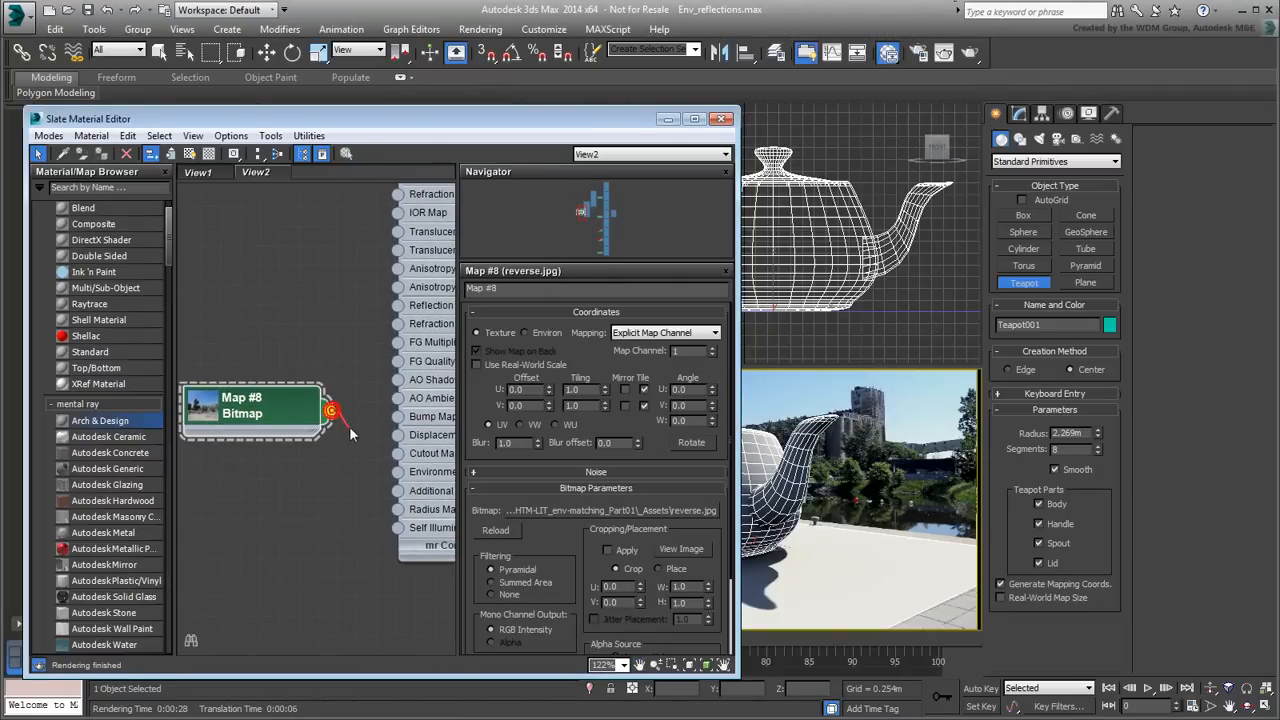
- Wire the reverse.jpg bitmap to the Environment Map socket using Environ coordinates
left_click_drag(330, 411, 398, 471)
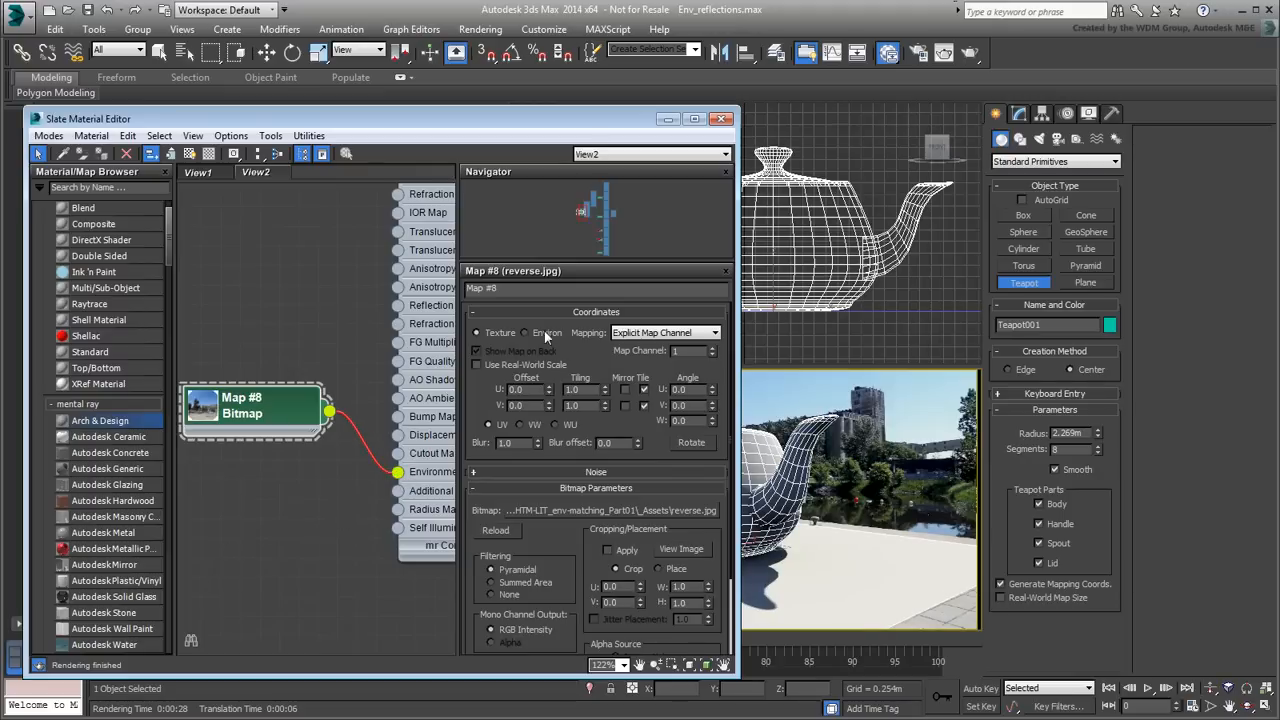
left_click(665, 332)
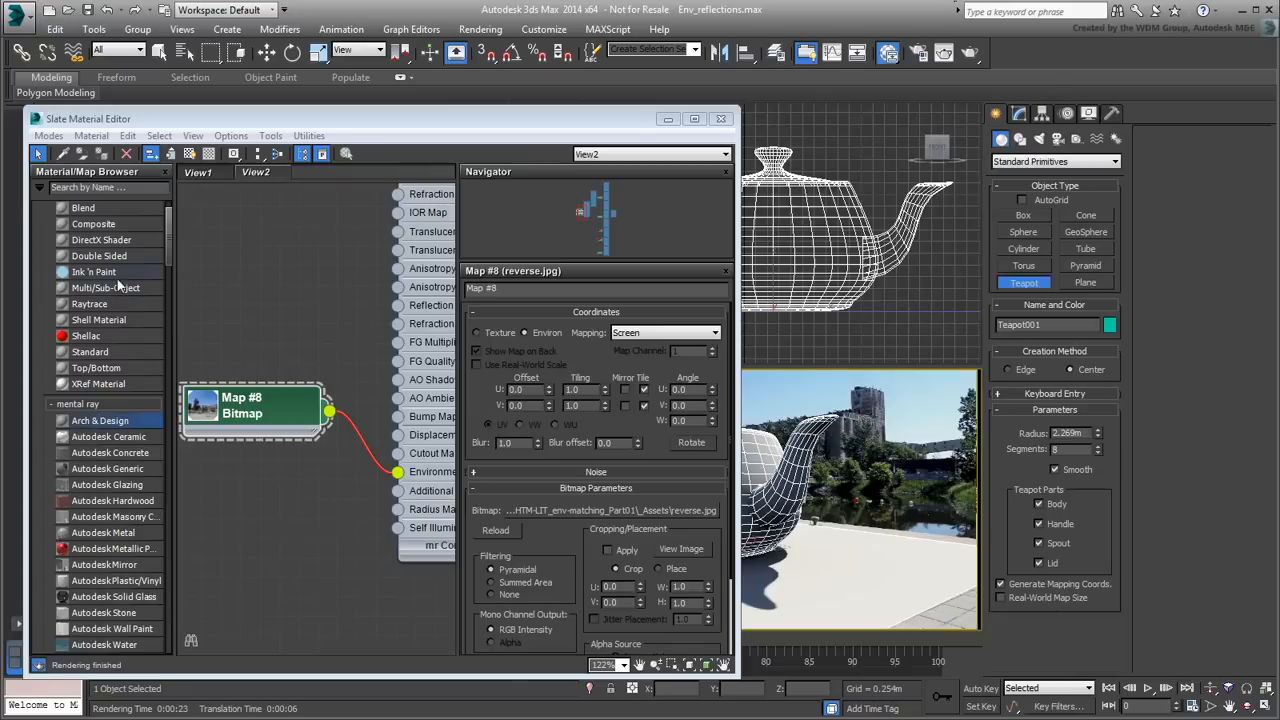
- Scroll the Material/Map Browser down toward the mental ray maps
scroll("down", 3)
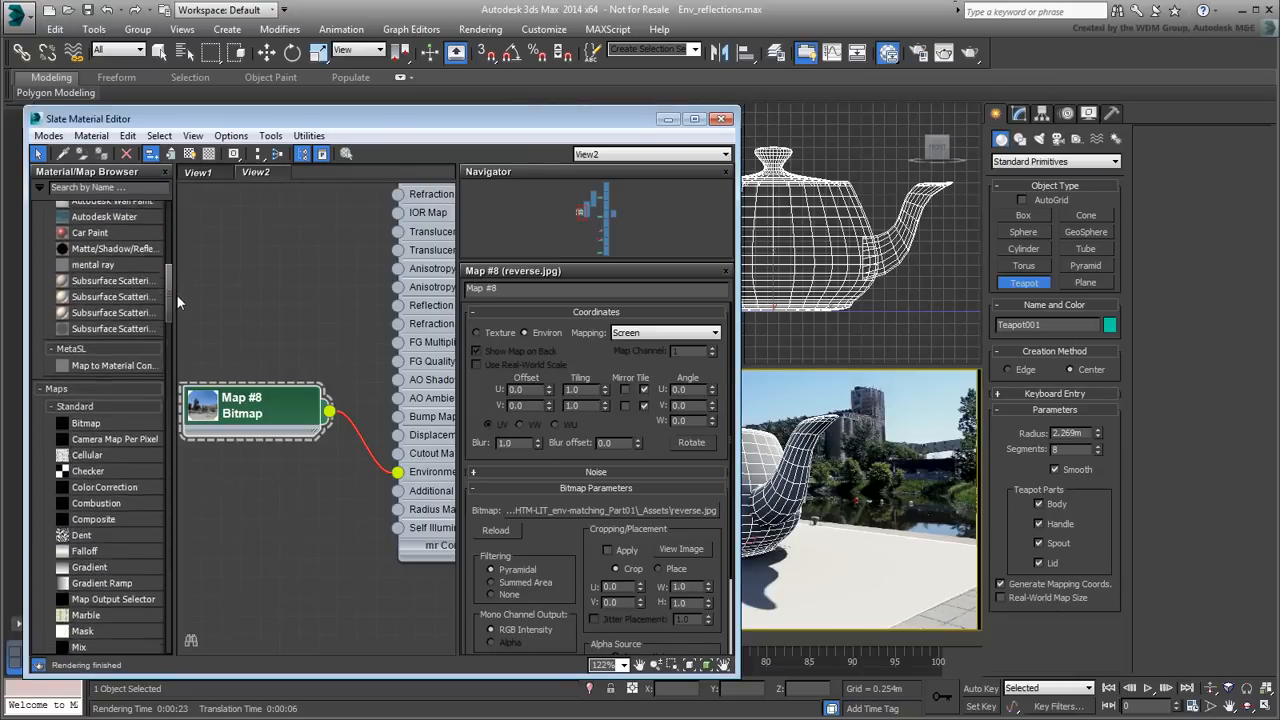
scroll("down", 3)
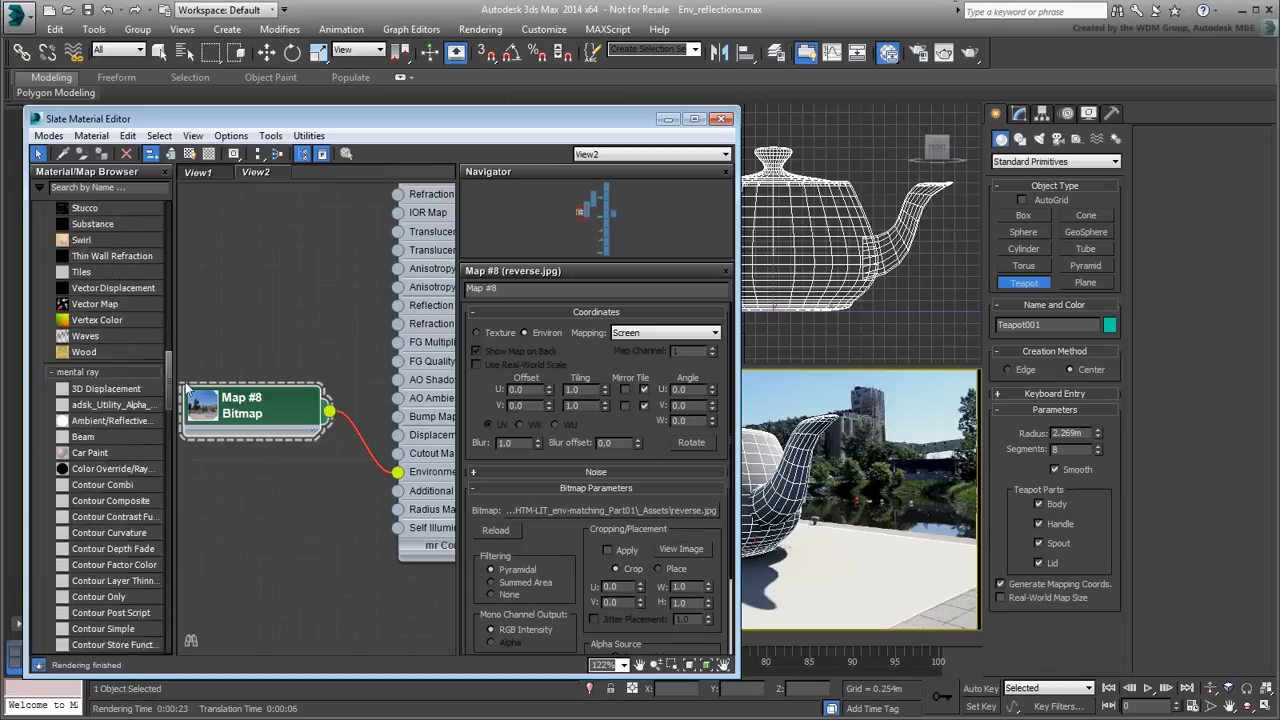
- Scroll the Material/Map Browser further to reach the mental ray Environment shaders
scroll("down", 3)
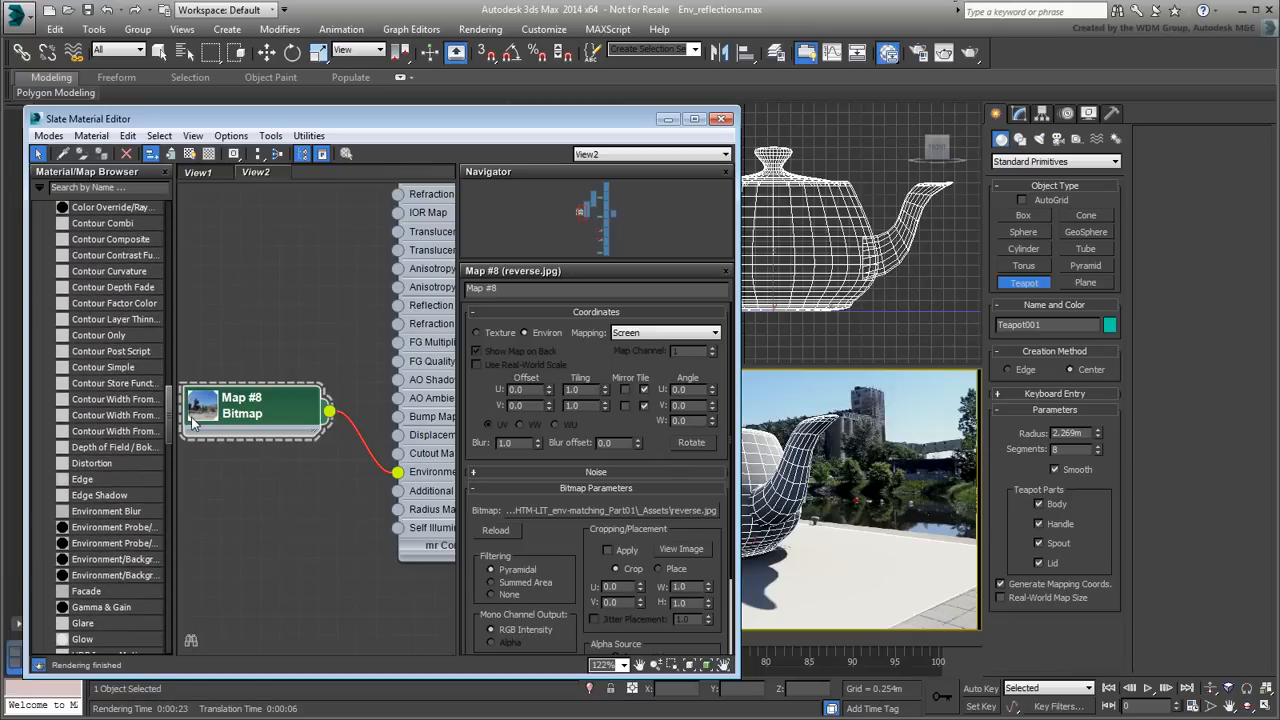
mouse_move(120, 535)
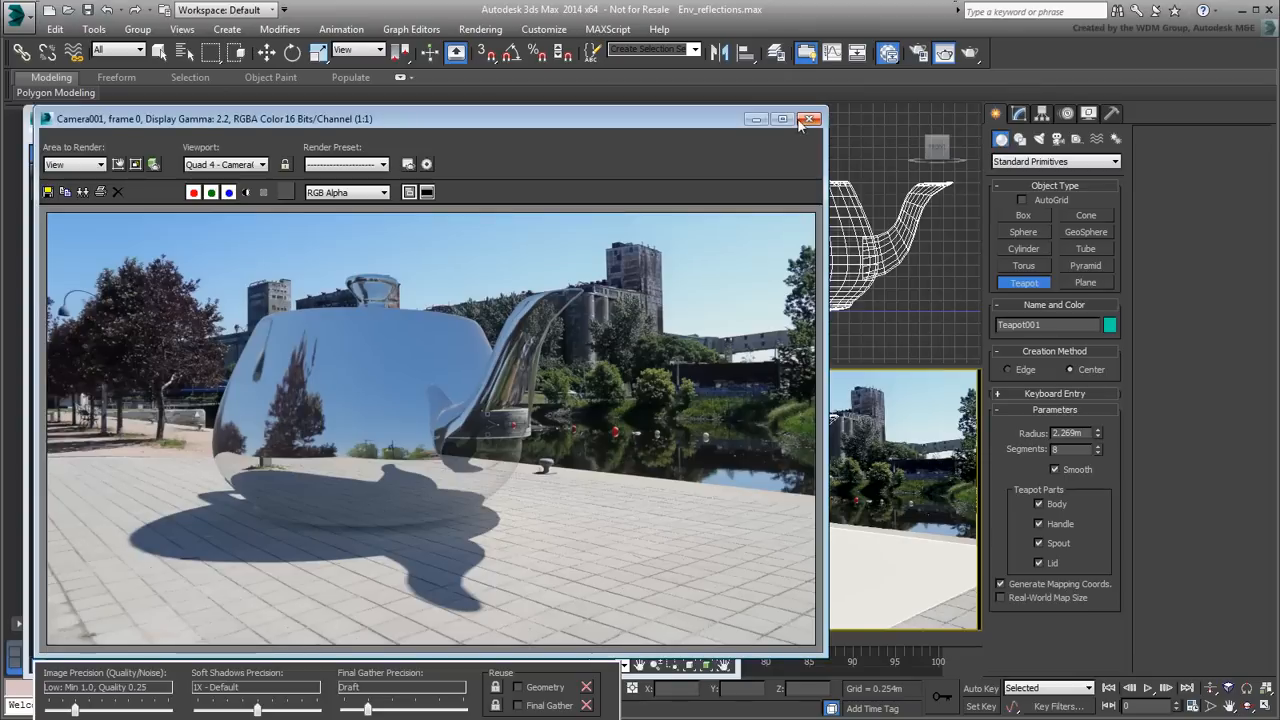
- Close the Rendered Frame Window showing the reflective teapot render
left_click(810, 119)
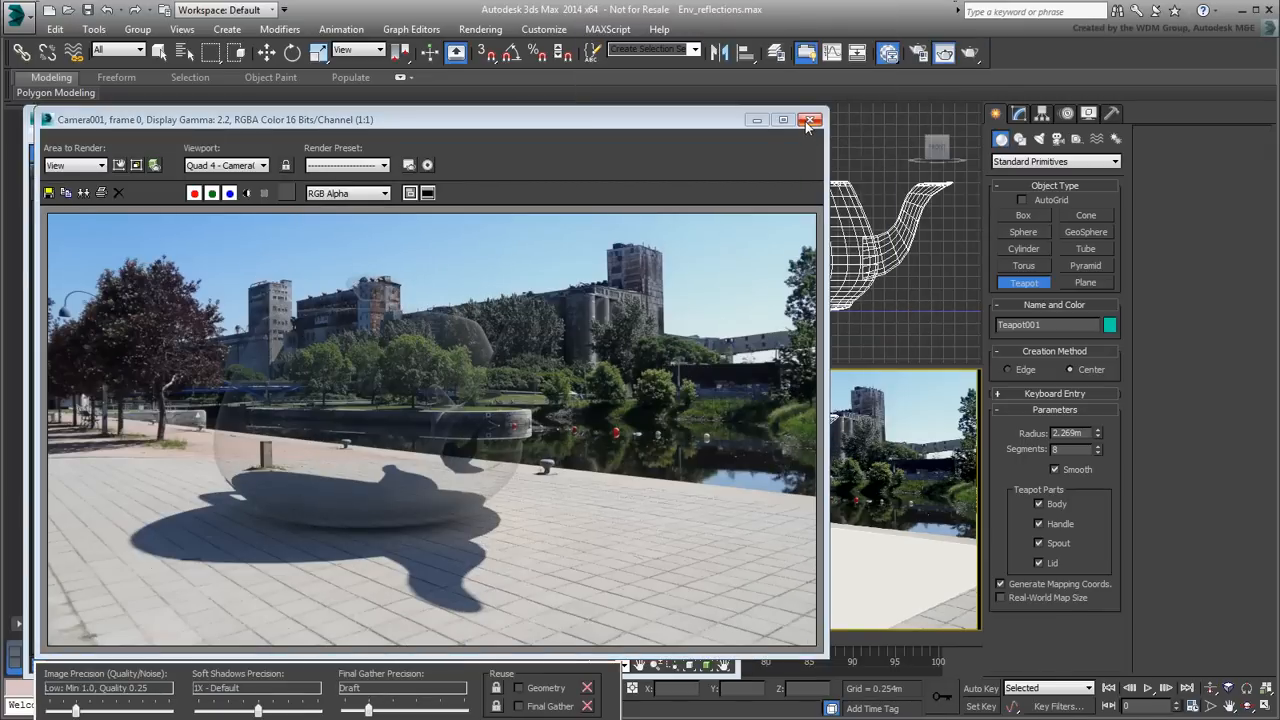
left_click(810, 120)
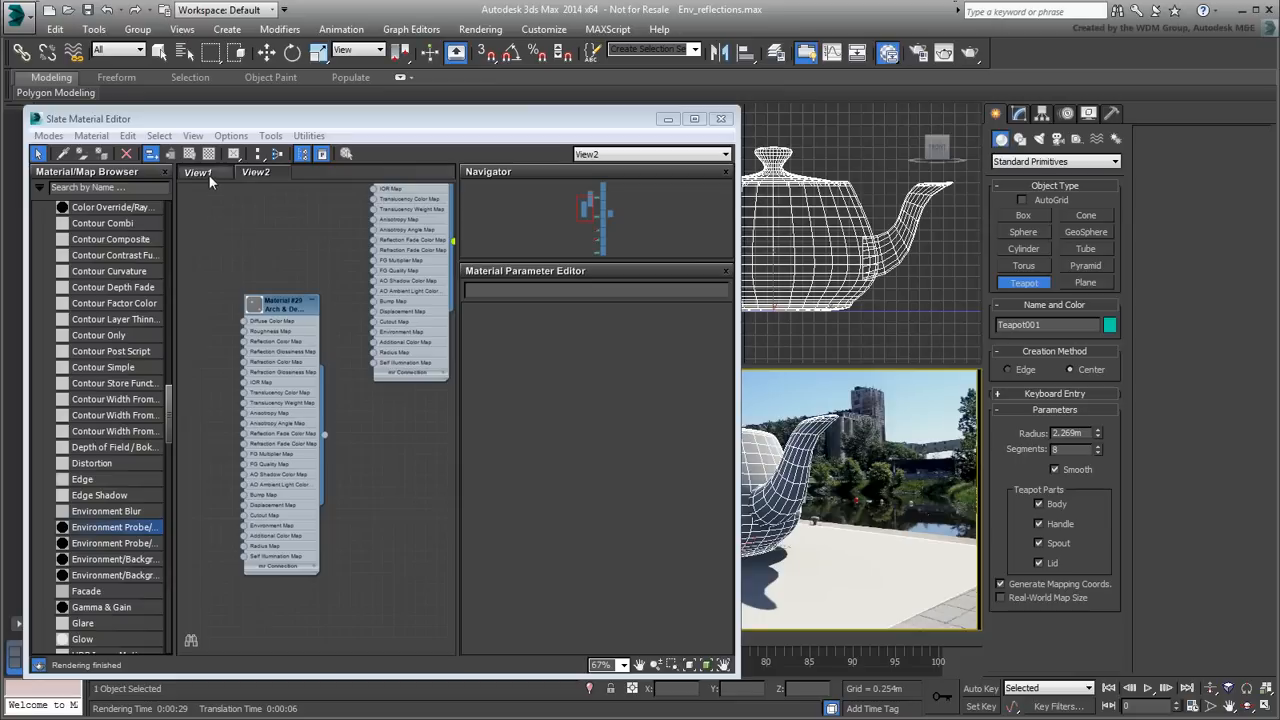
- In View1, move the Matte/Shadow node right and add an Environment/Background Switcher map node
left_click(197, 172)
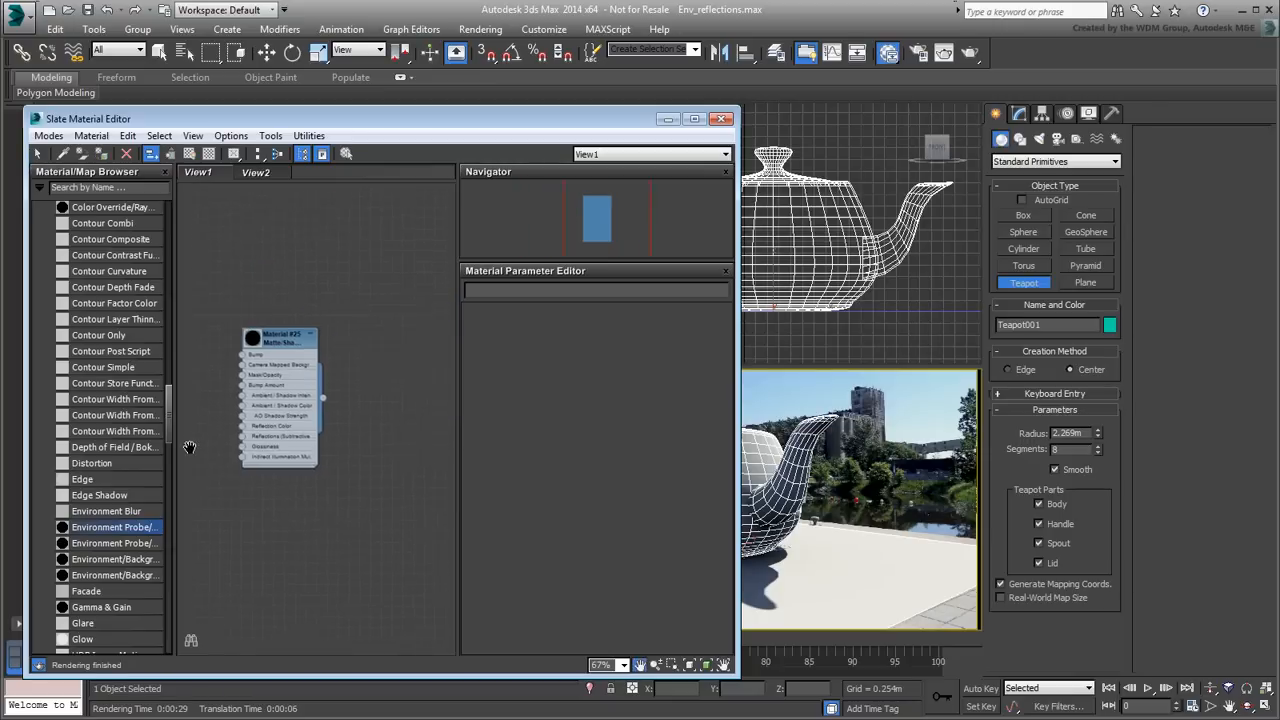
left_click_drag(280, 400, 388, 400)
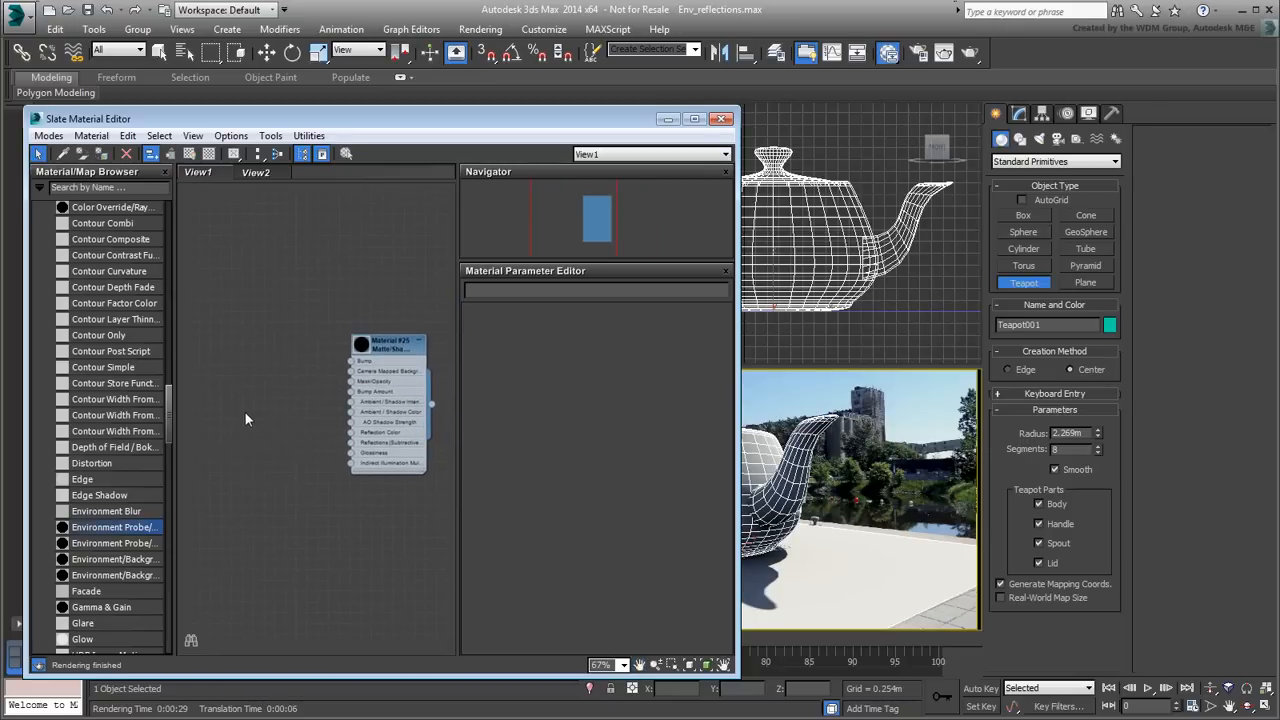
left_click_drag(175, 488, 240, 488)
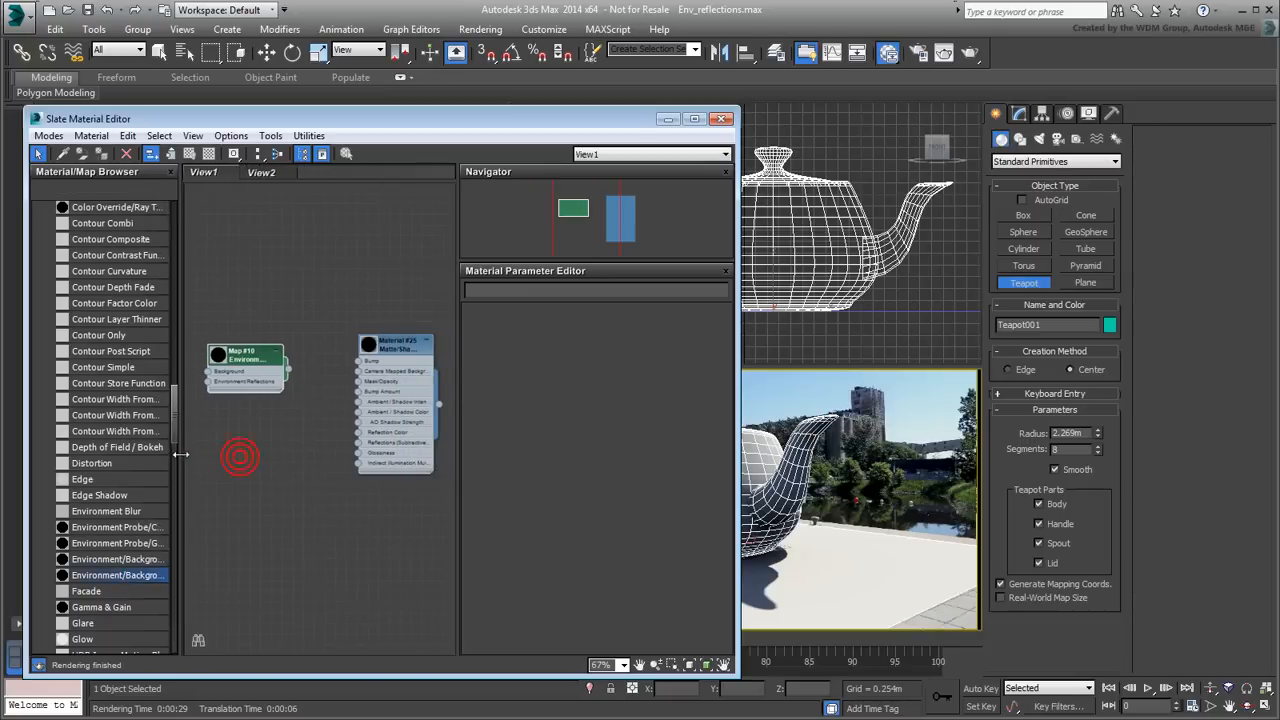
left_click_drag(245, 370, 295, 385)
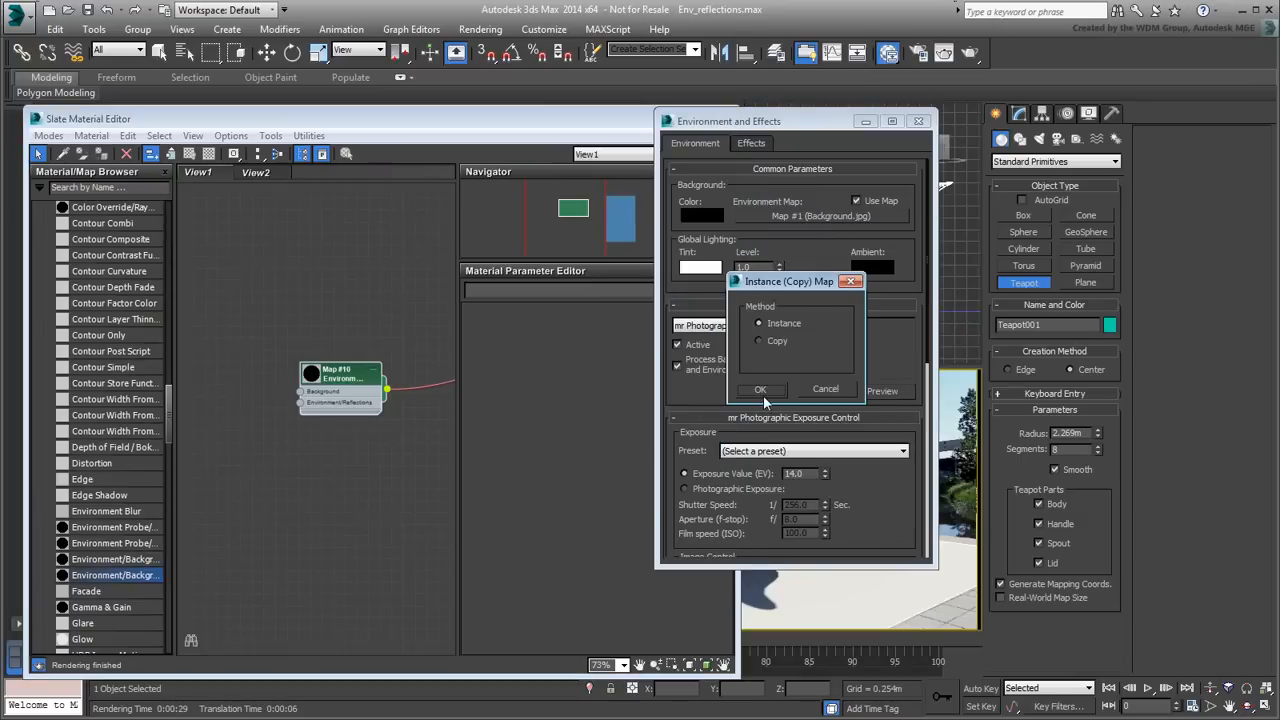
- Instance Map #10 into the Environment Map slot and close the Environment dialog
left_click(760, 389)
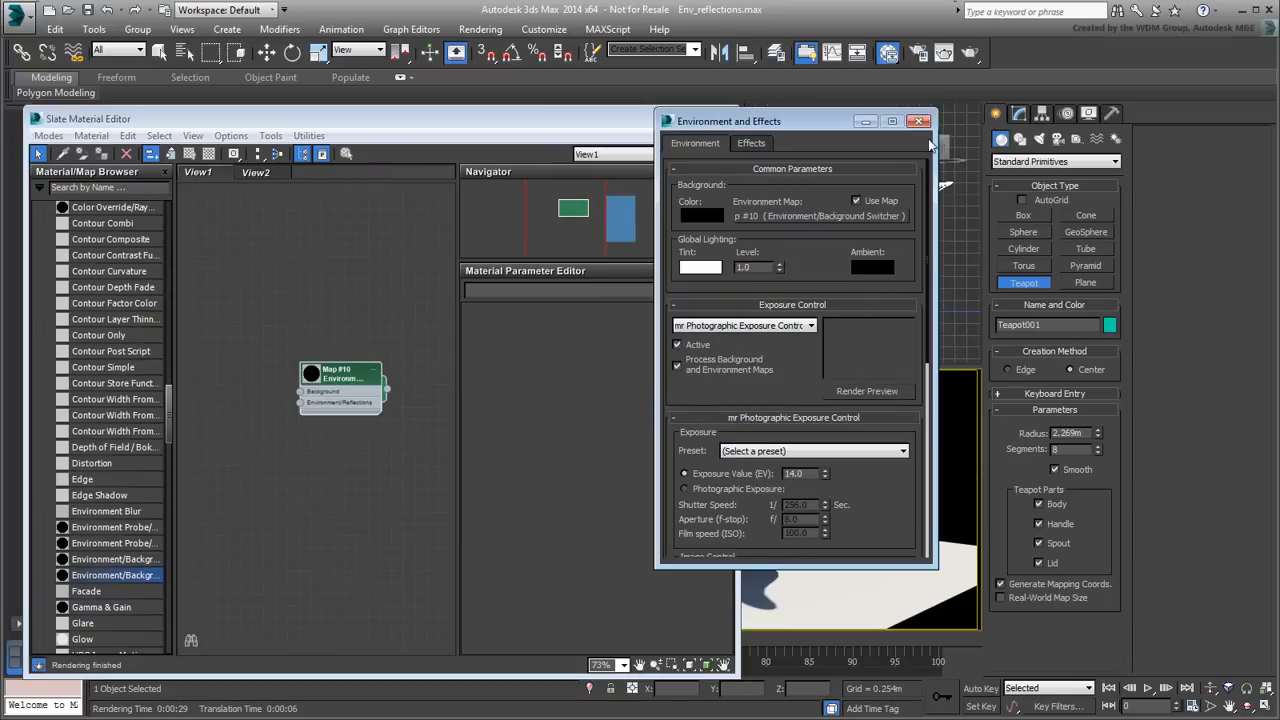
left_click(918, 121)
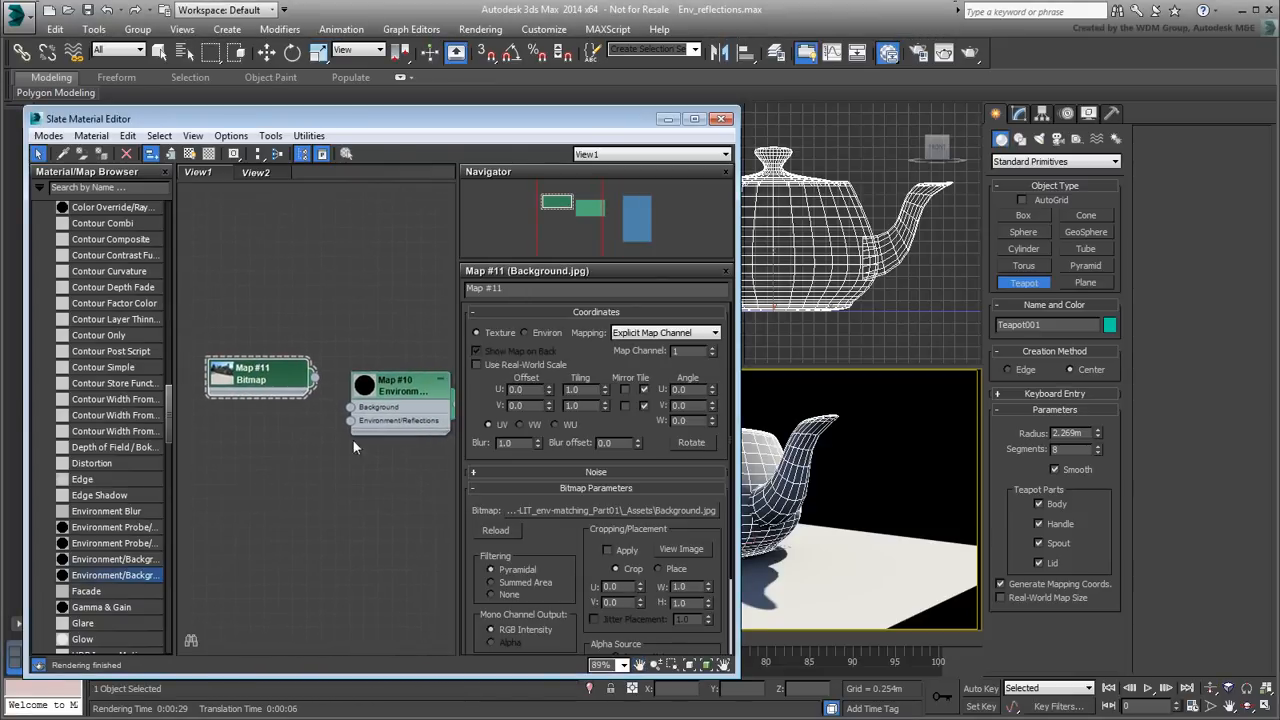
- Wire Map #11 into the switcher's Background and show the reverse.jpg bitmap settings
left_click(665, 332)
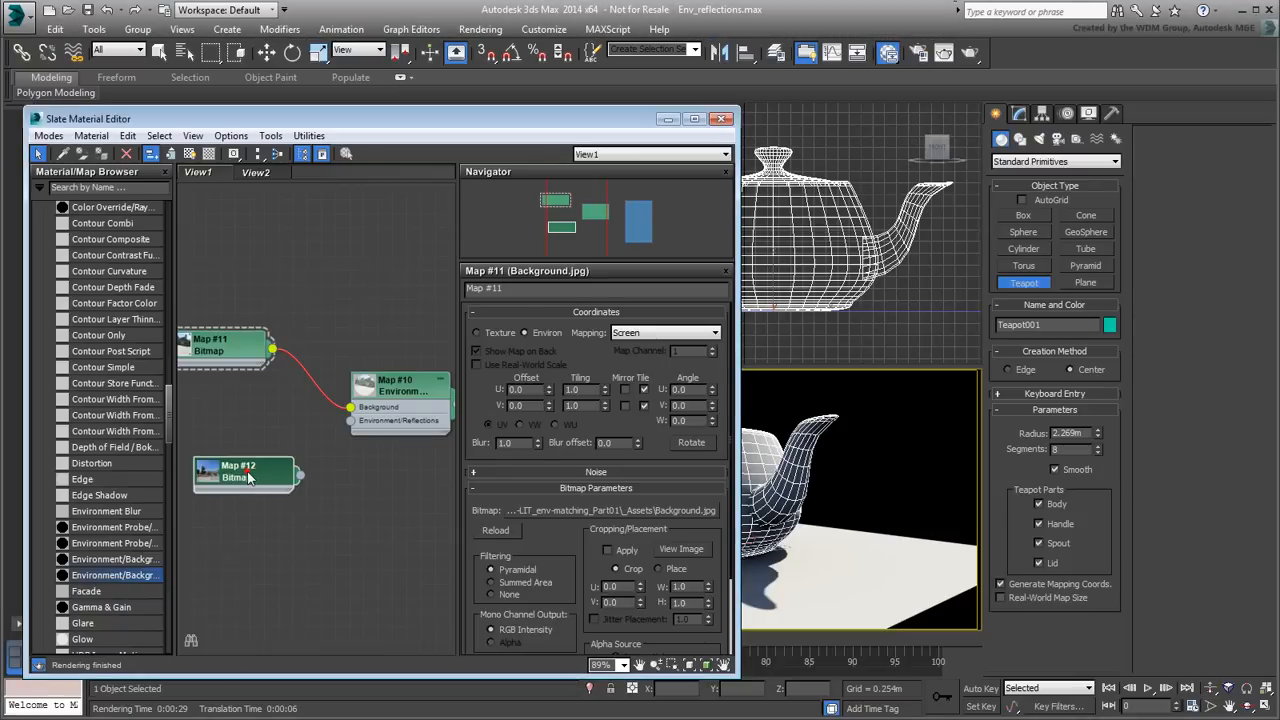
left_click(245, 472)
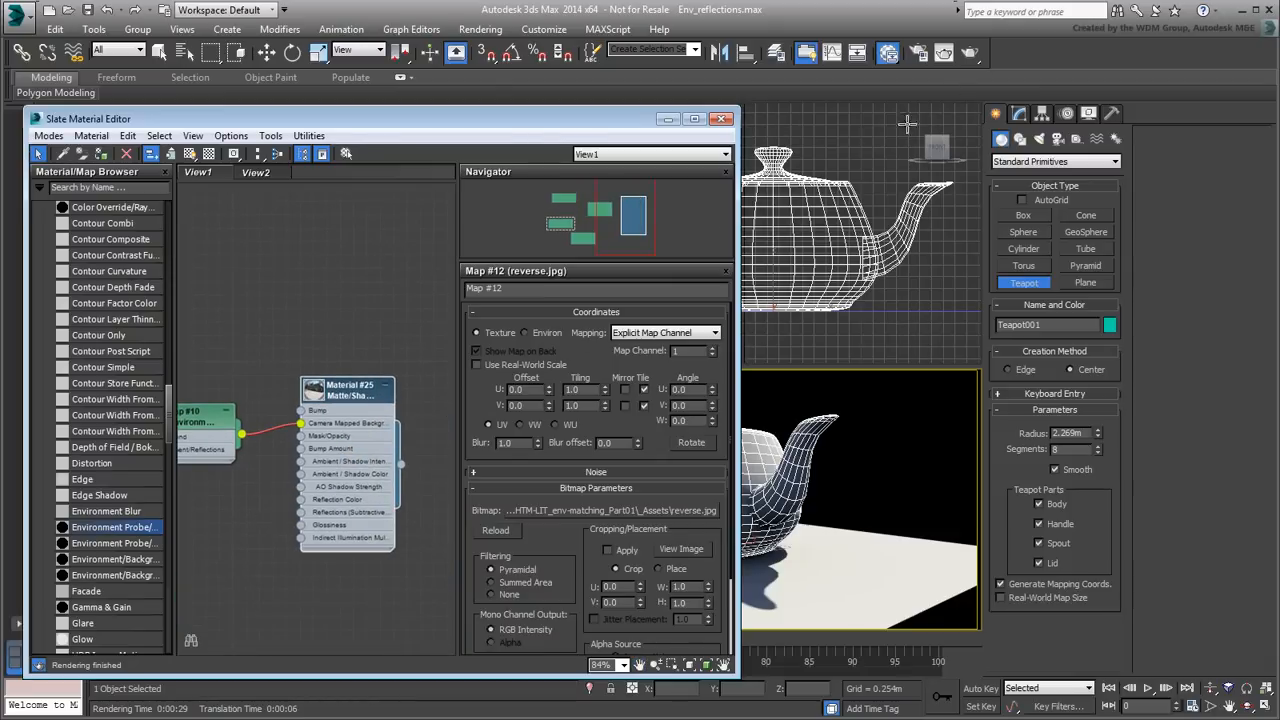
- Render the camera view showing the chrome teapot reflecting the riverside buildings
left_click(480, 28)
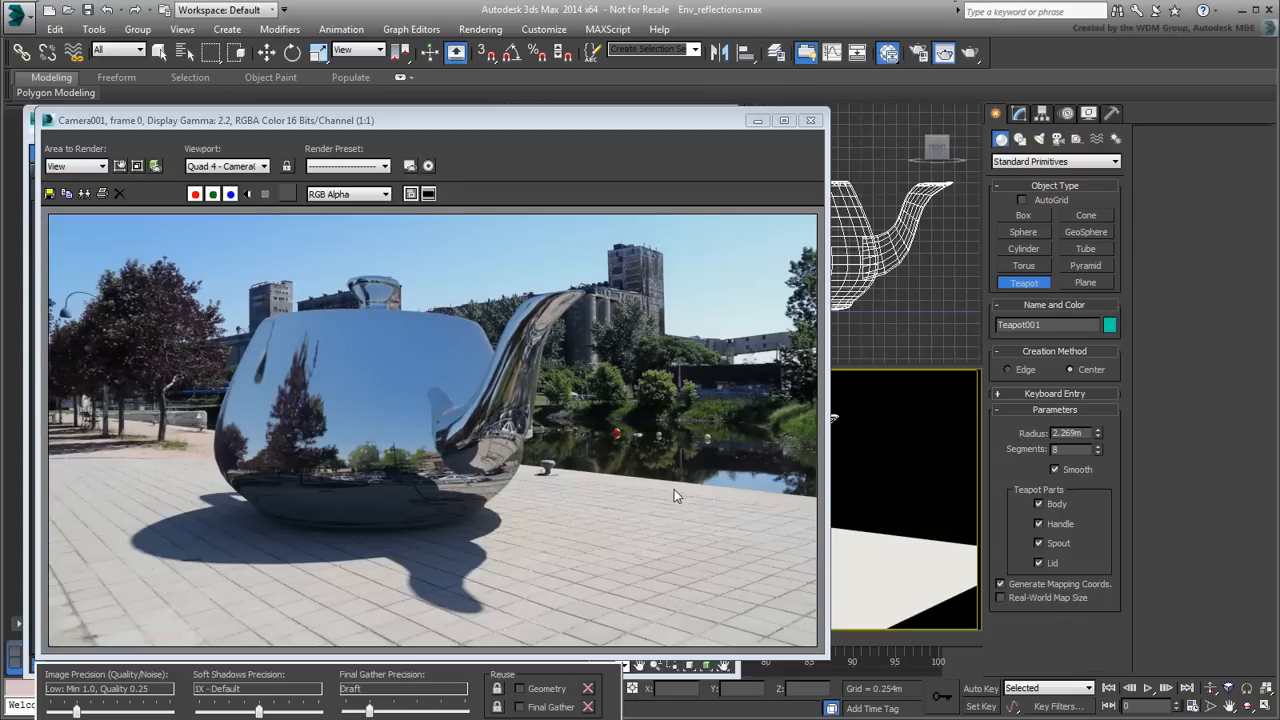
mouse_move(775, 196)
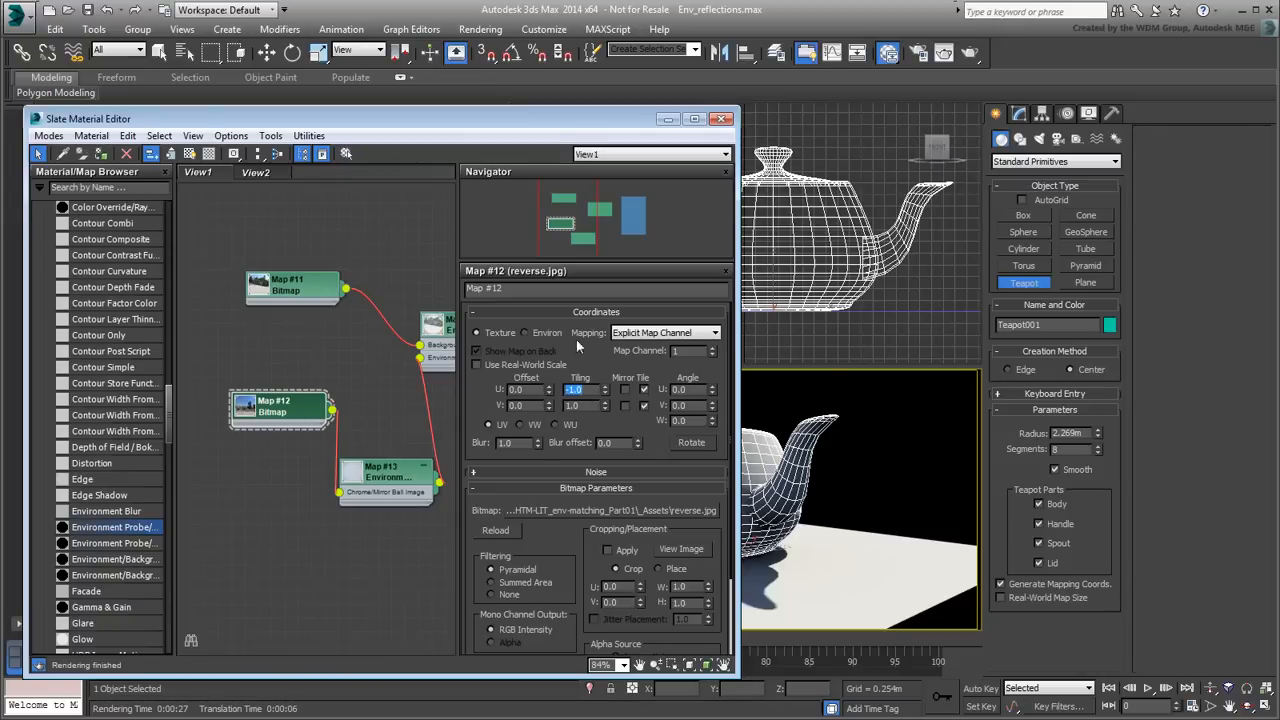
- Render the camera view to check the teapot reflections, then close the render
left_click(480, 29)
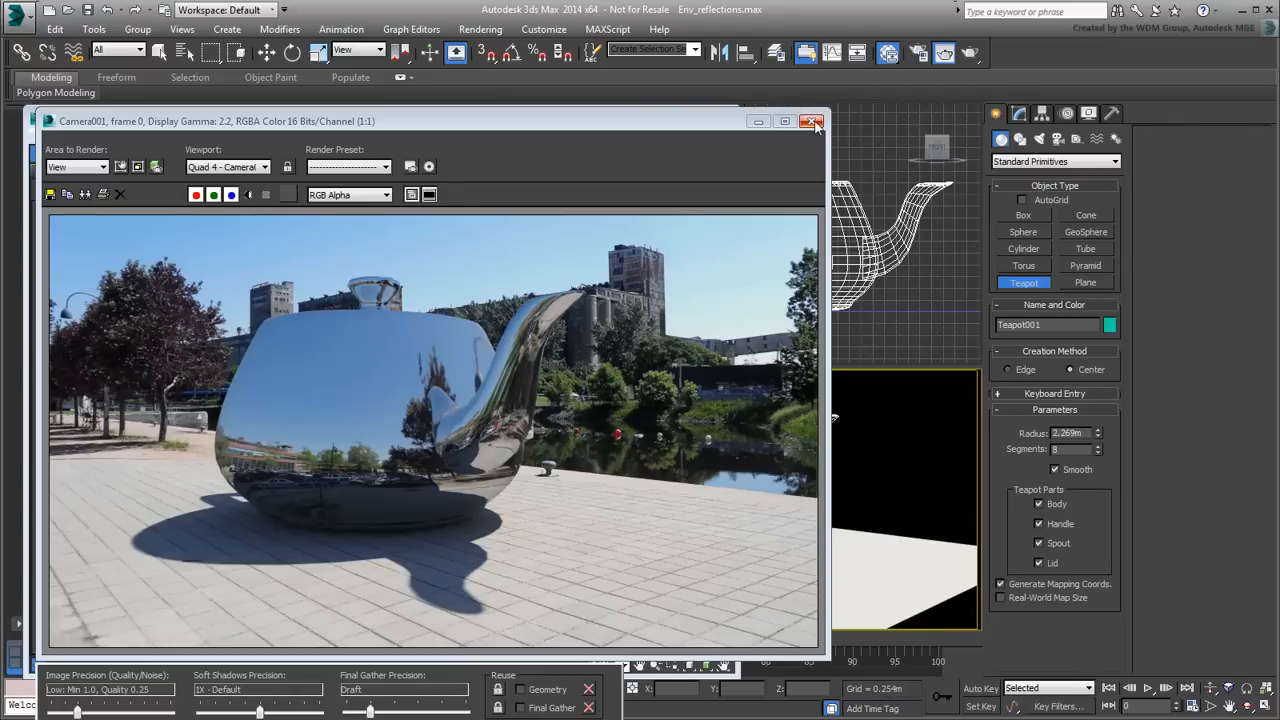
left_click(812, 121)
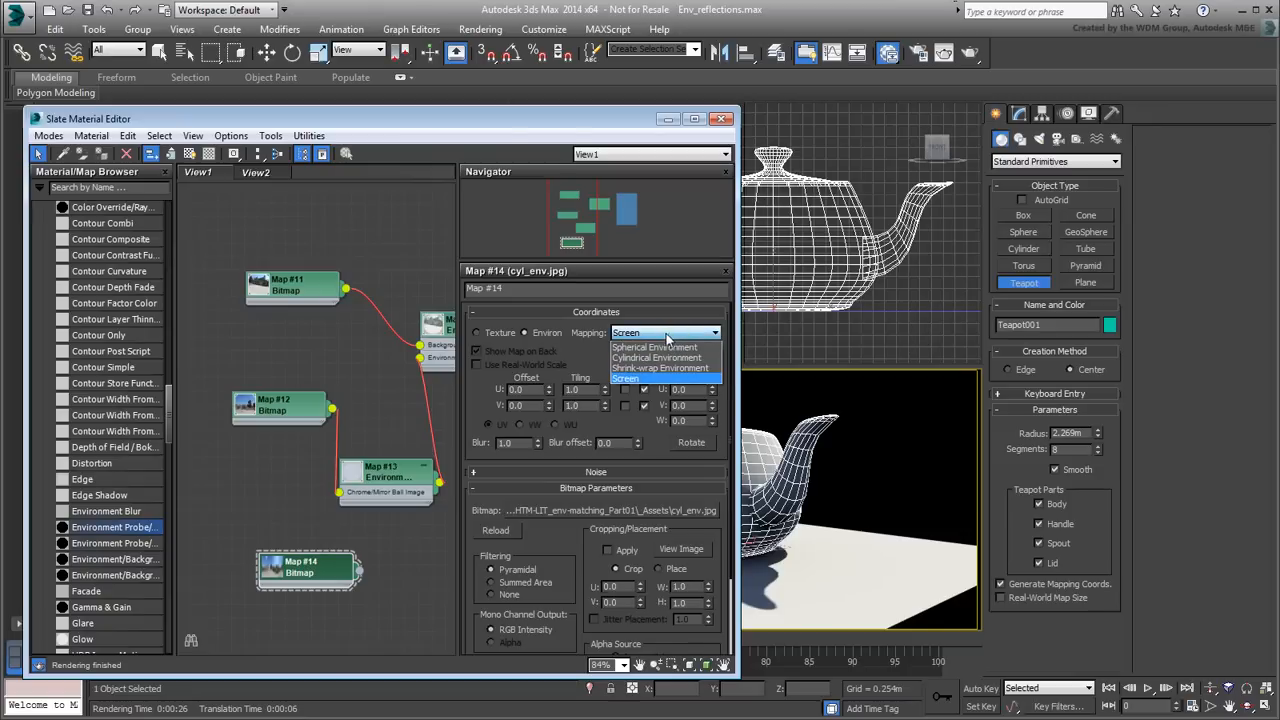
- Give Map #14 Cylindrical Environment mapping (U Offset -0.3, U Tiling -1.0) and render
left_click(657, 357)
type("-0.3")
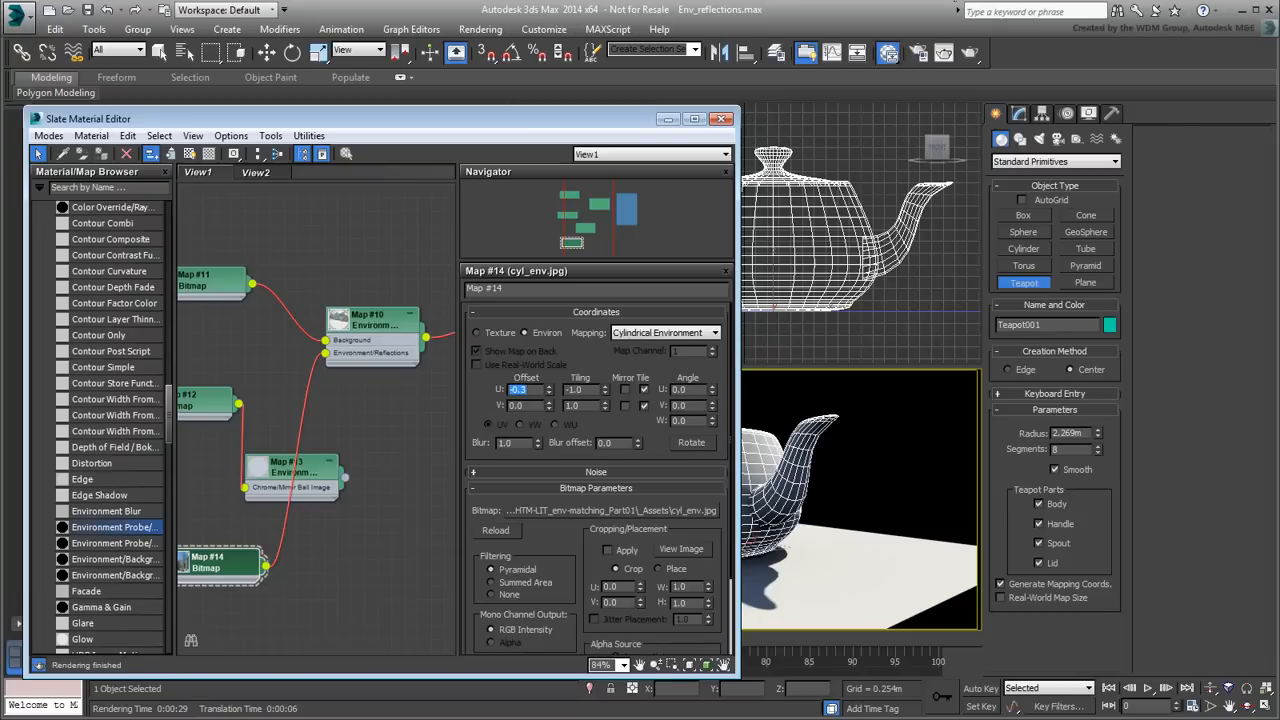
mouse_move(969, 54)
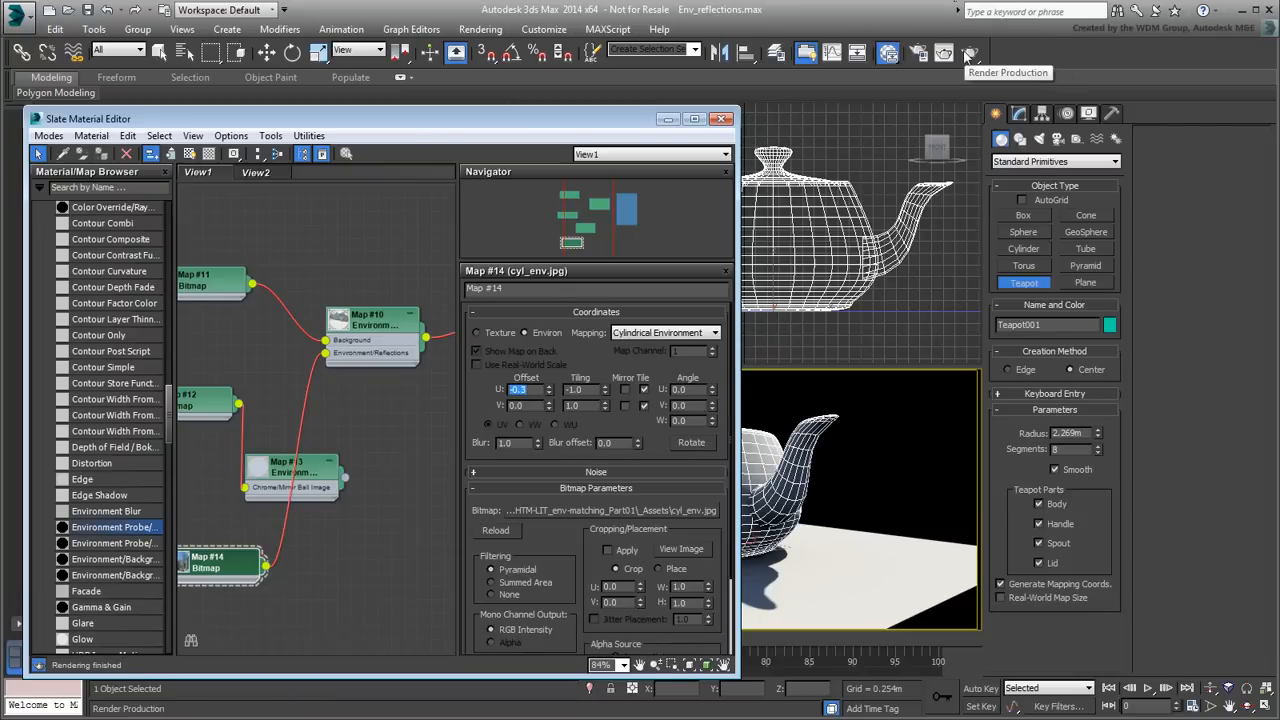
left_click(969, 53)
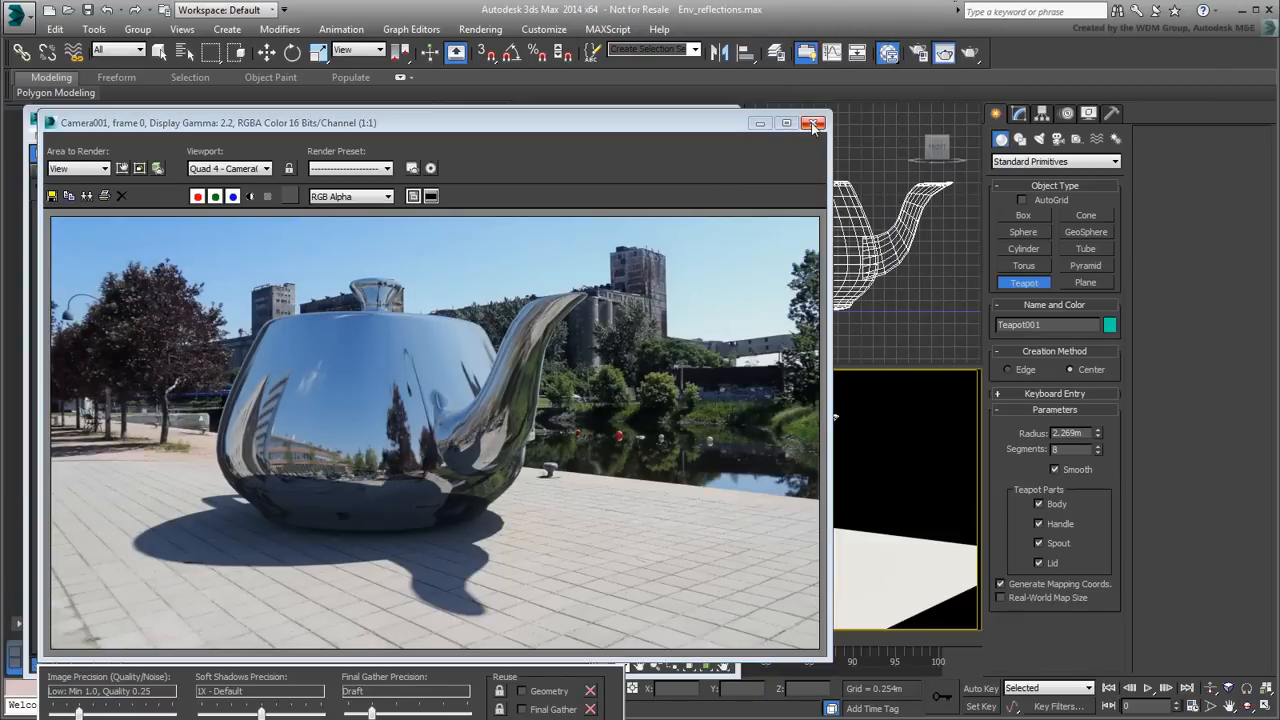
- Close the teapot render, unhide all objects to reveal the kiosk, and view View2
left_click(813, 122)
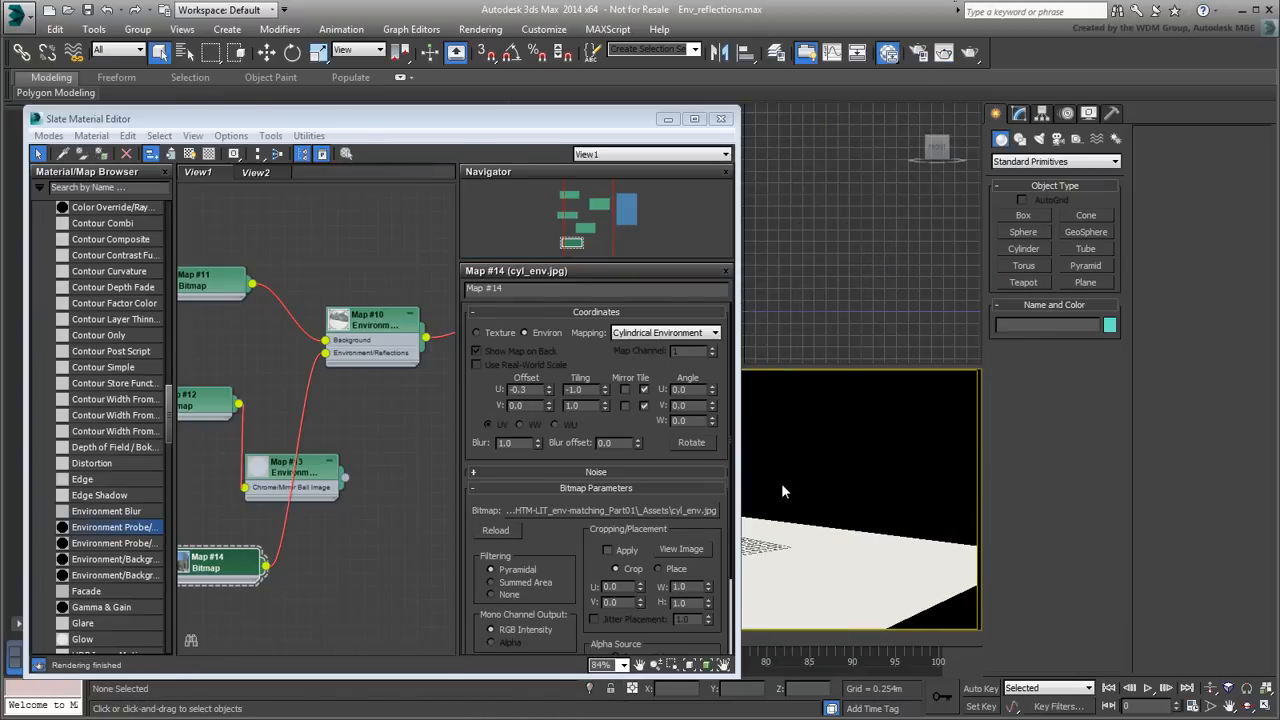
right_click(785, 491)
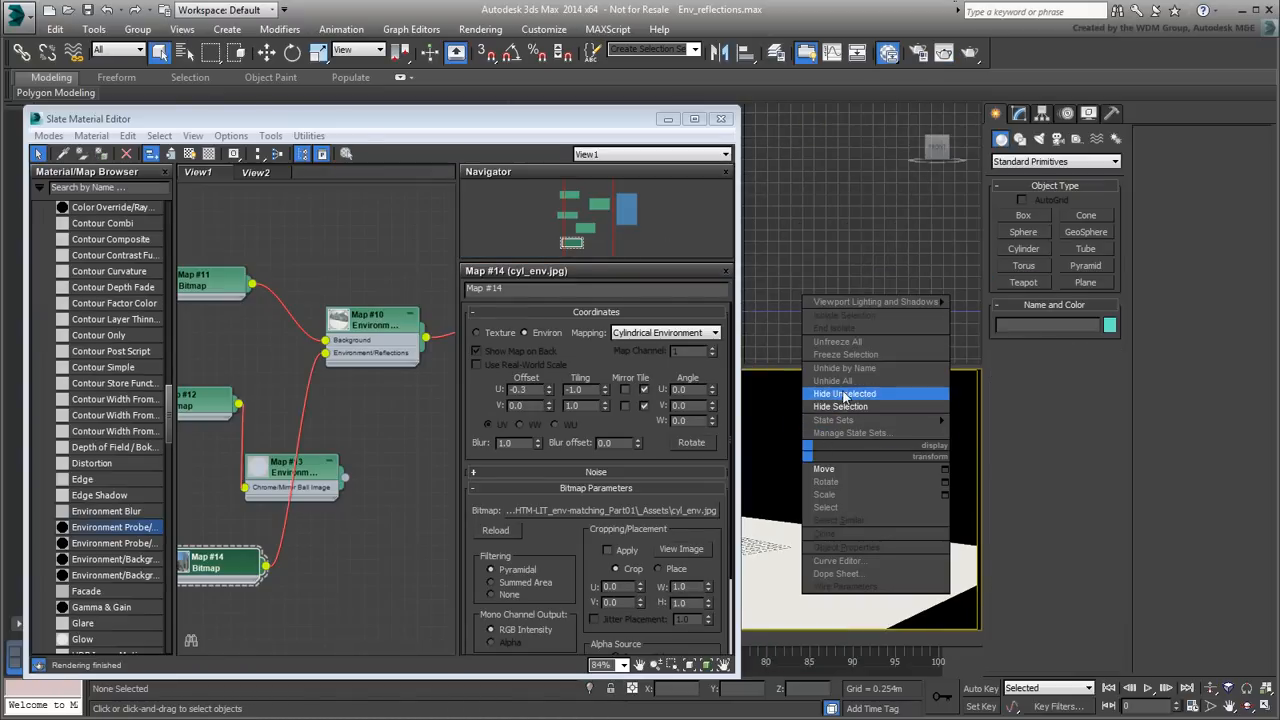
left_click(844, 393)
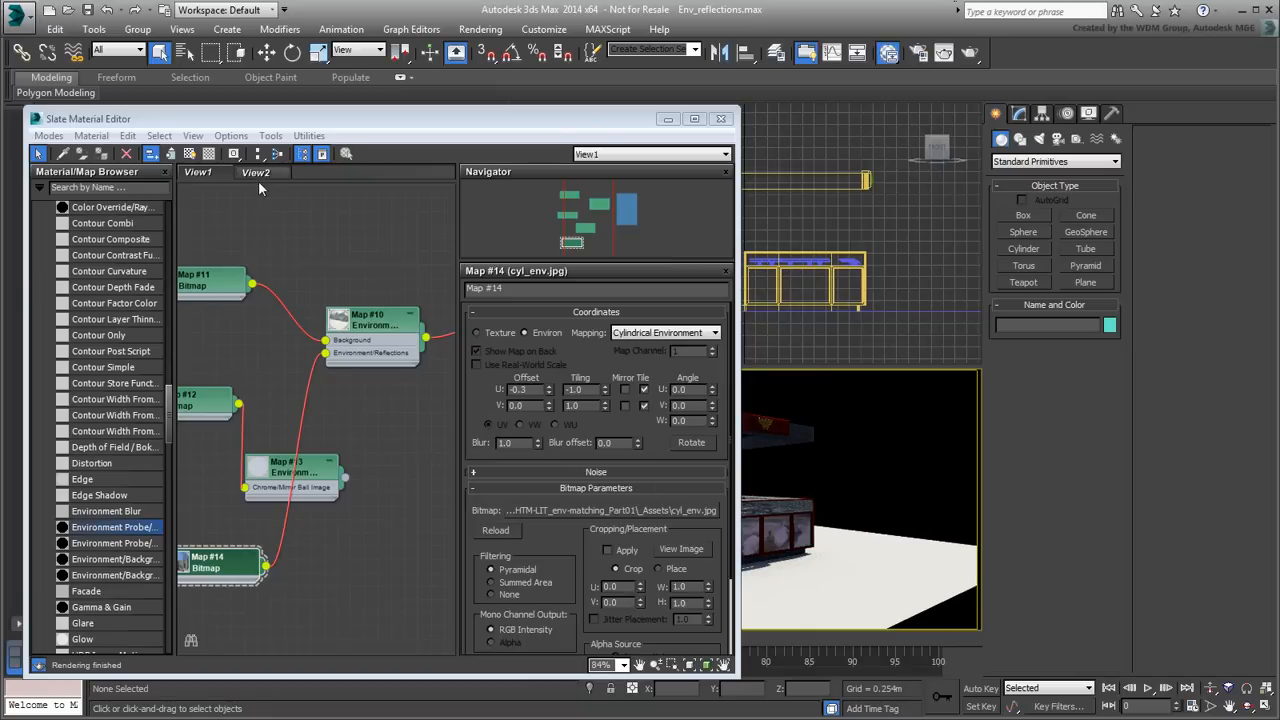
left_click(256, 172)
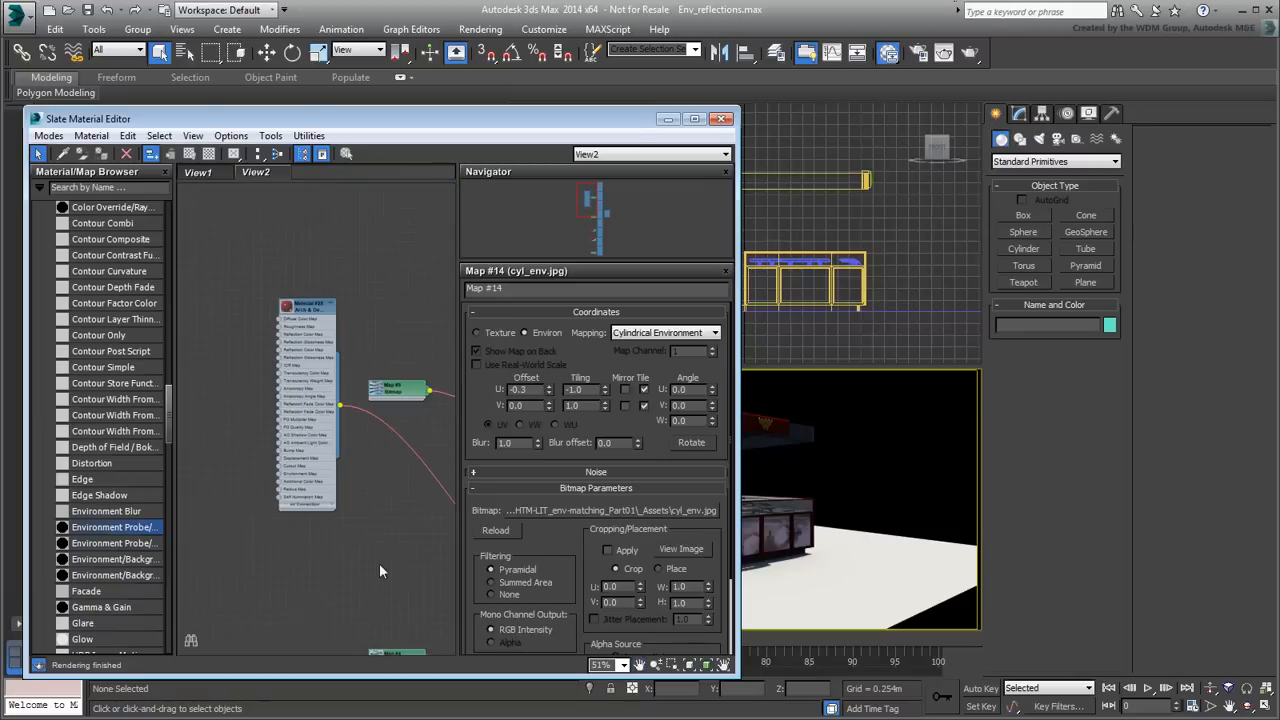
- Zoom out View2, close the Slate Material Editor, and select Daylight001
scroll("down", 3)
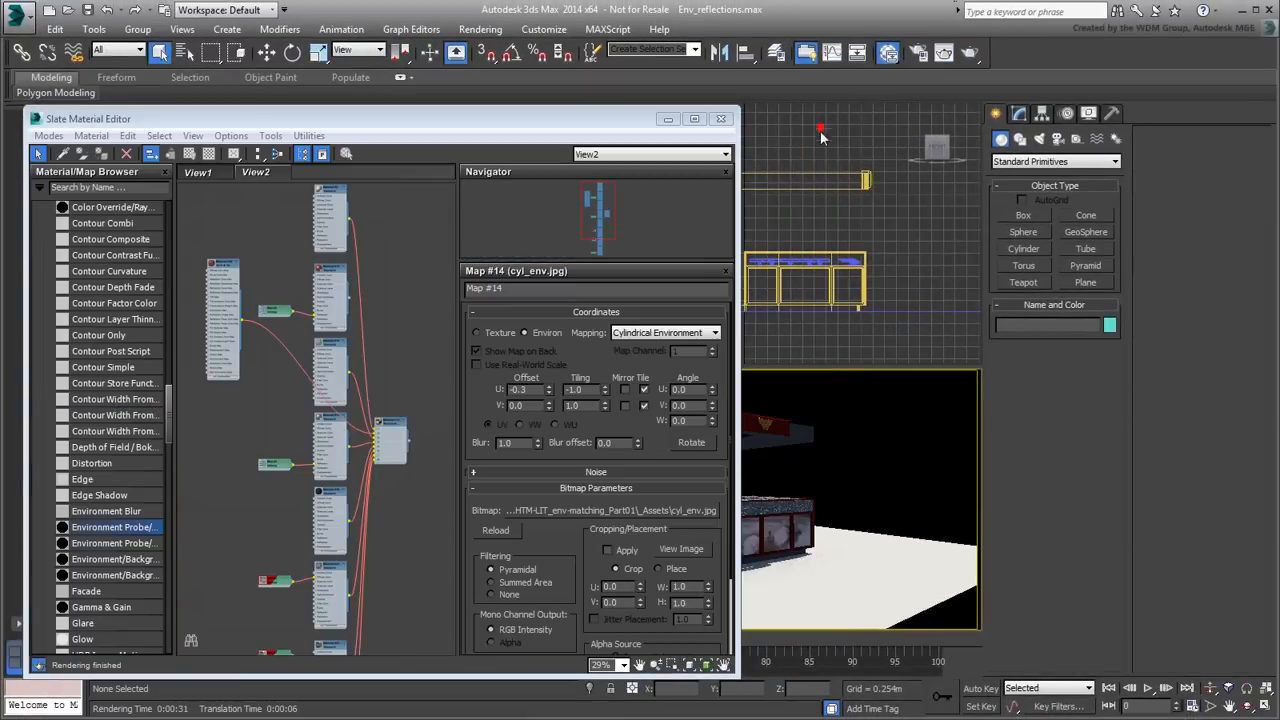
left_click(720, 119)
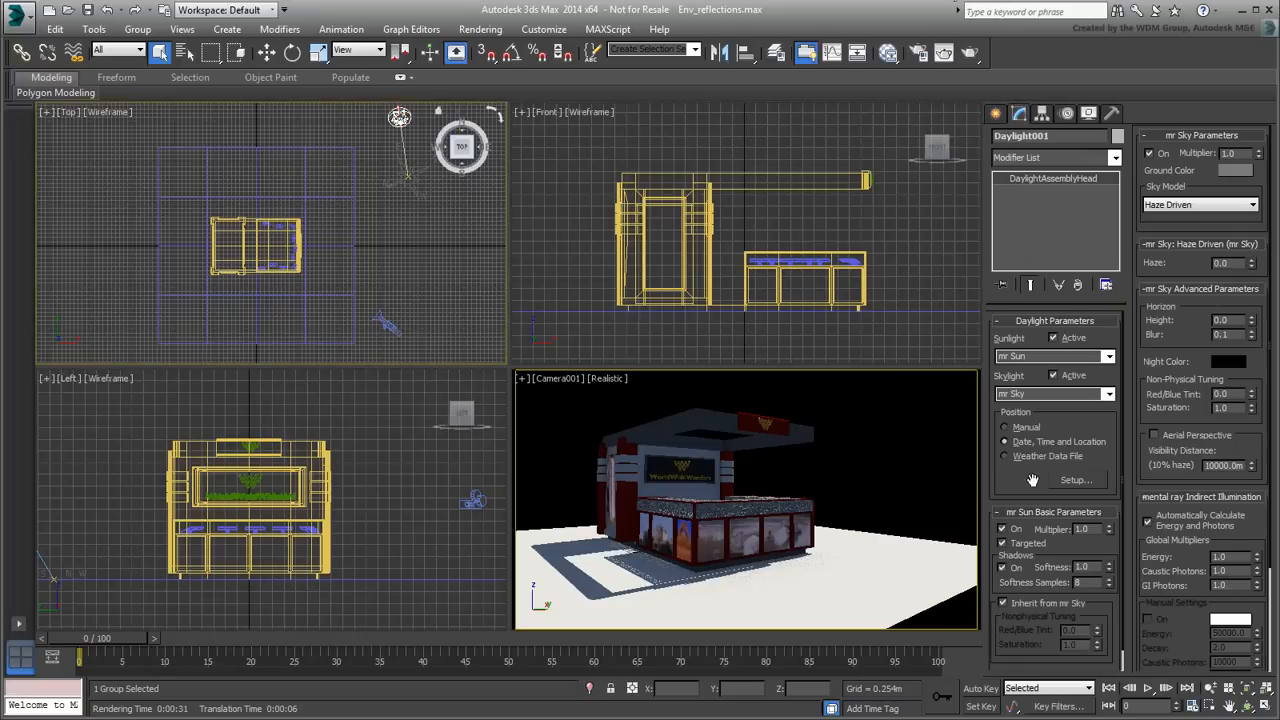
- Switch Daylight001's skylight from mr Sky to Skylight, then close the kiosk render
left_click(1108, 393)
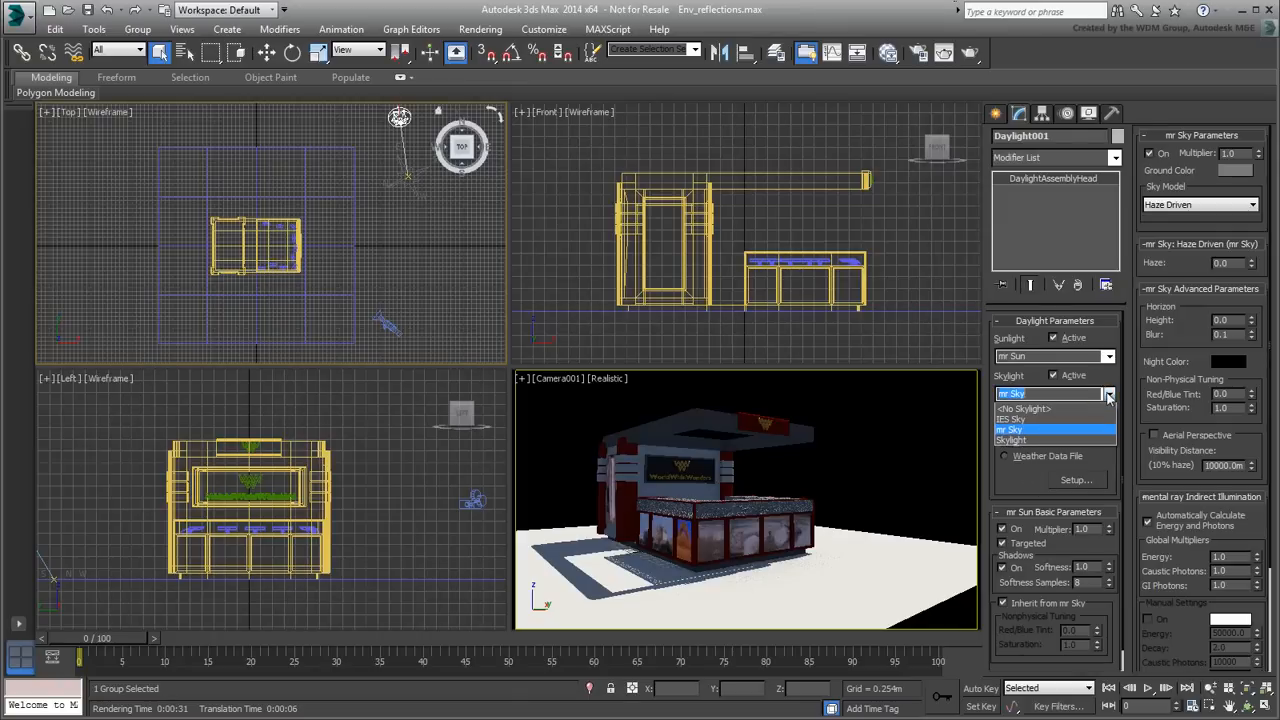
left_click(1011, 440)
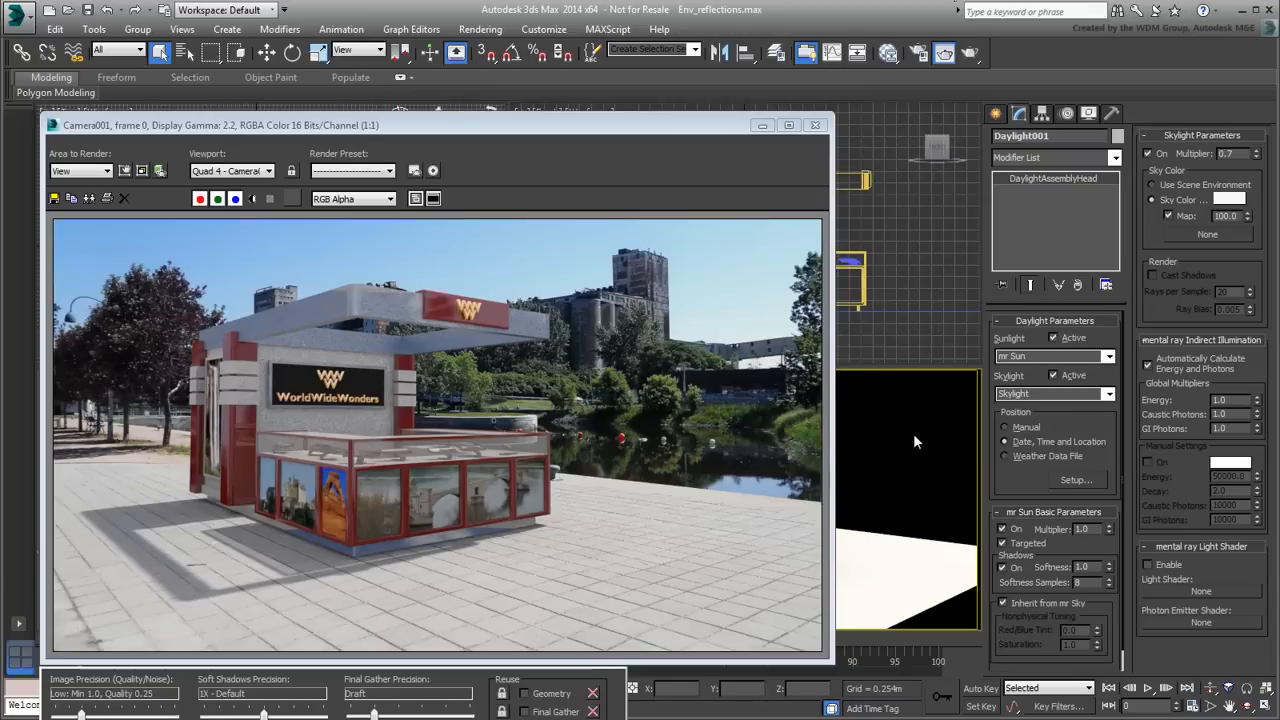
mouse_move(878, 392)
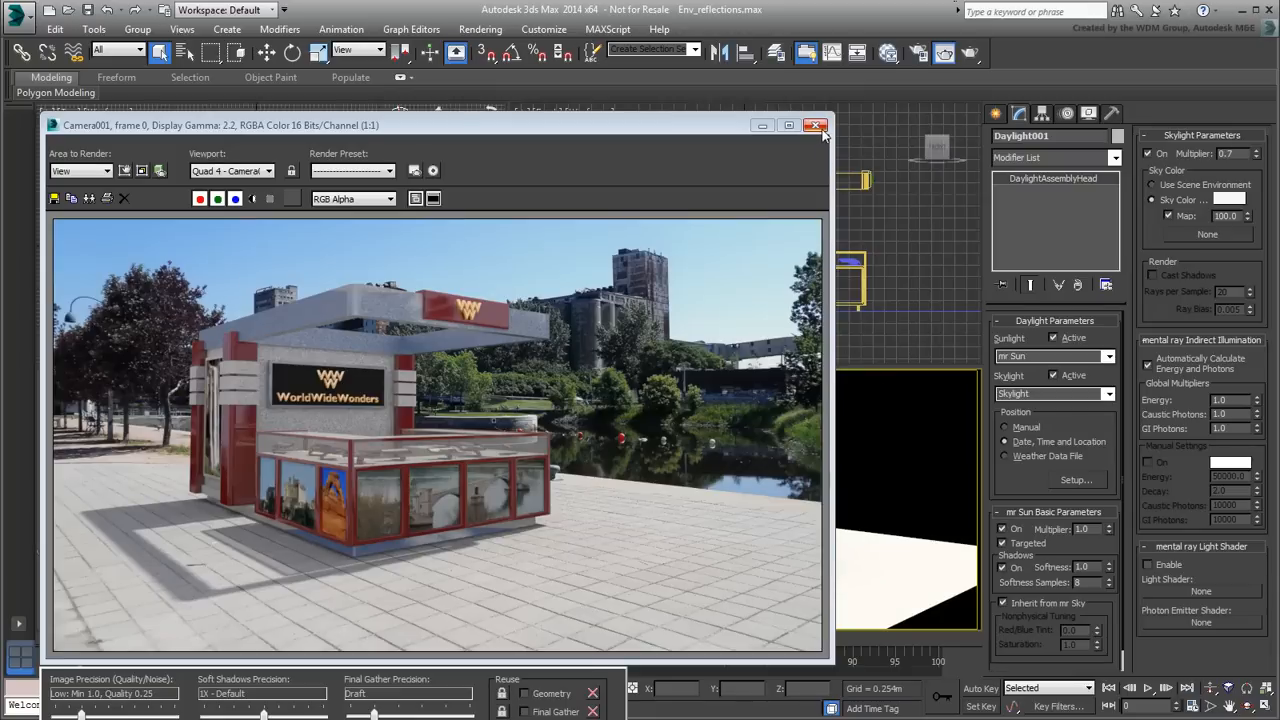
left_click(816, 125)
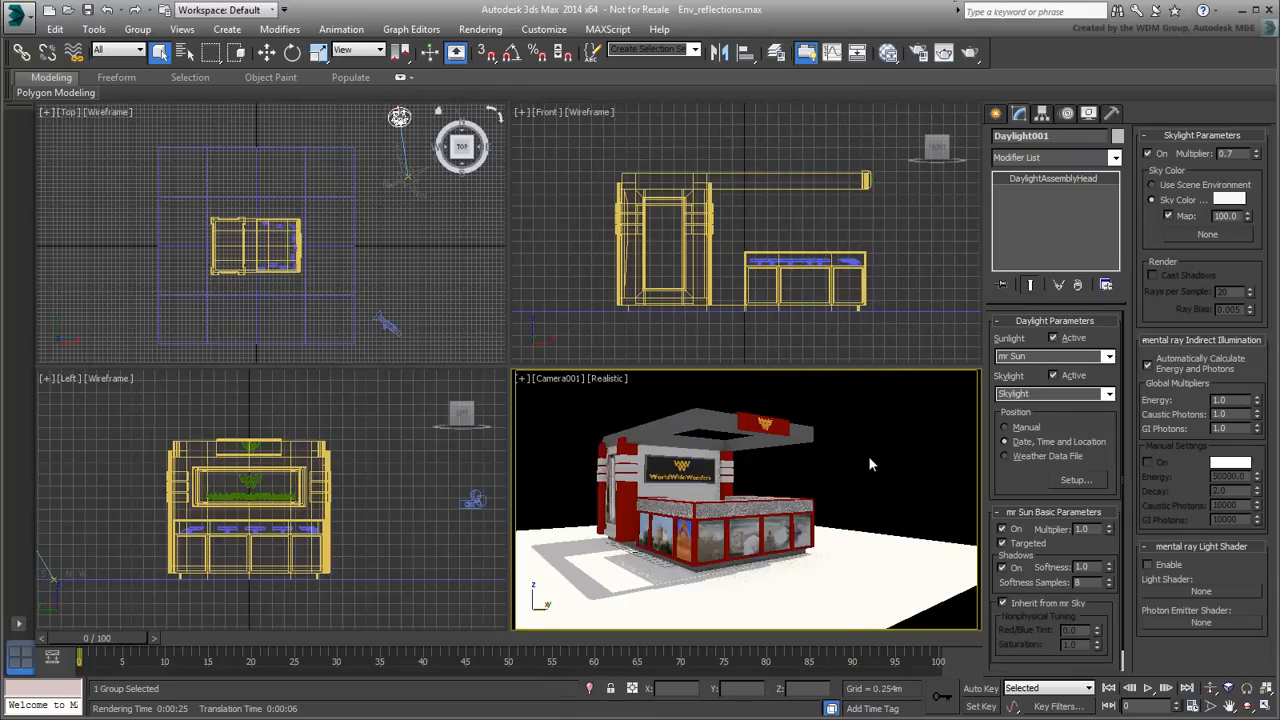
mouse_move(875, 461)
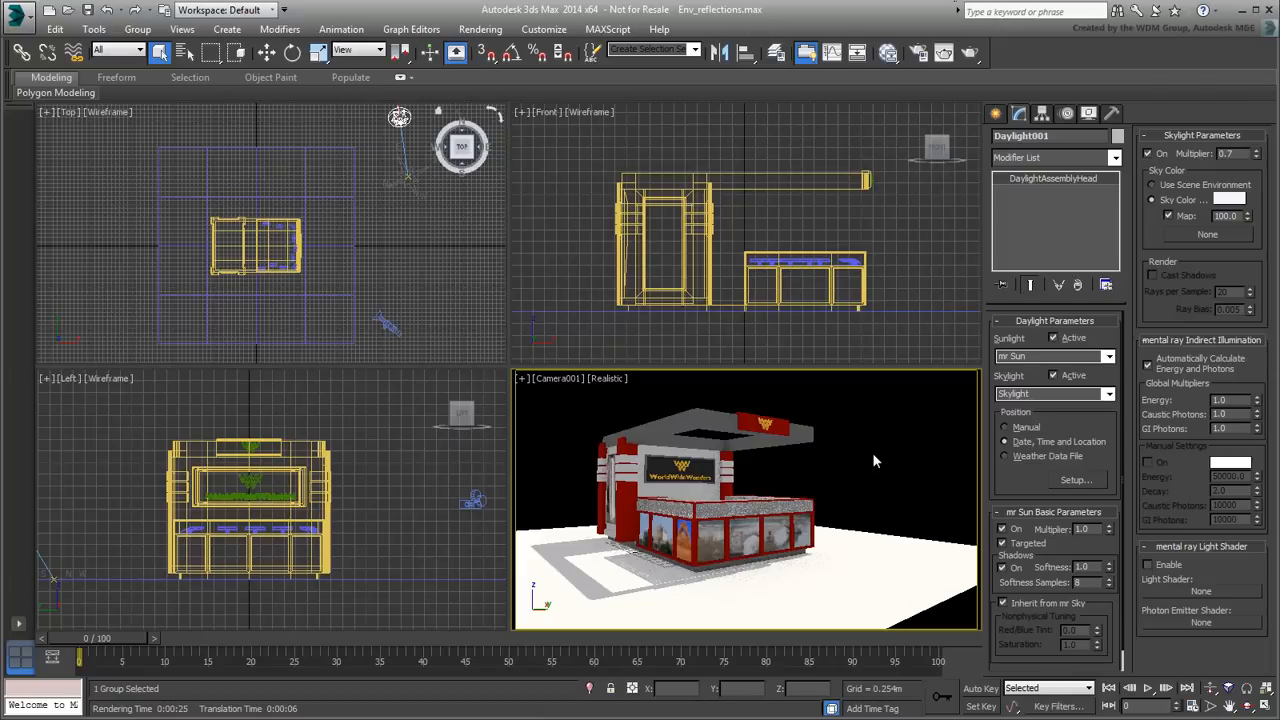
- Load Background.jpg as a file-based viewport background behind the kiosk in the camera view
key("Alt+b")
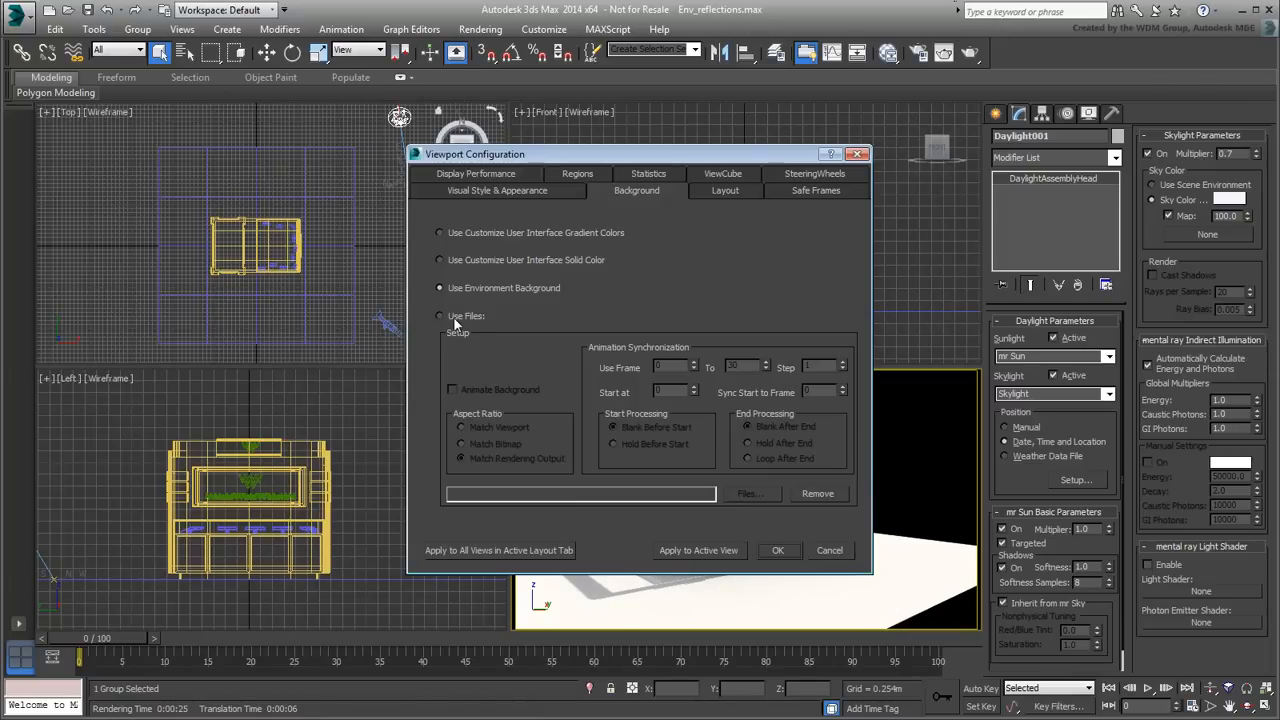
left_click(439, 316)
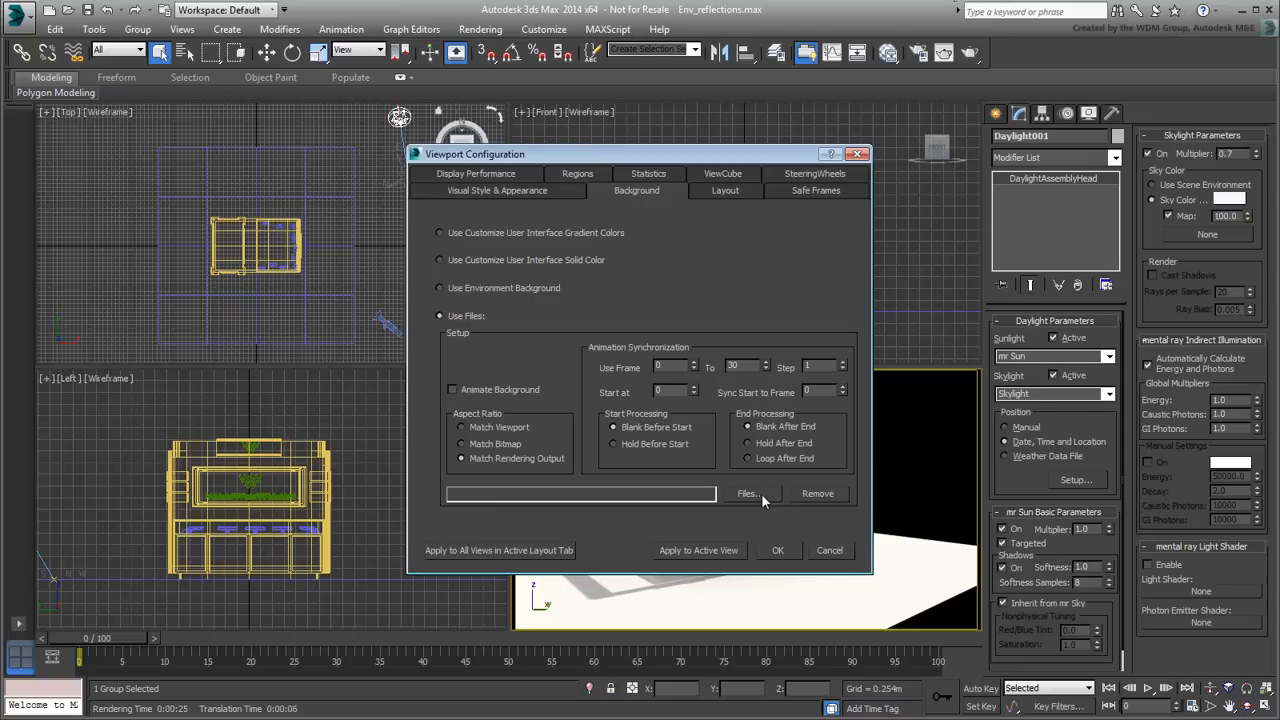
left_click(748, 493)
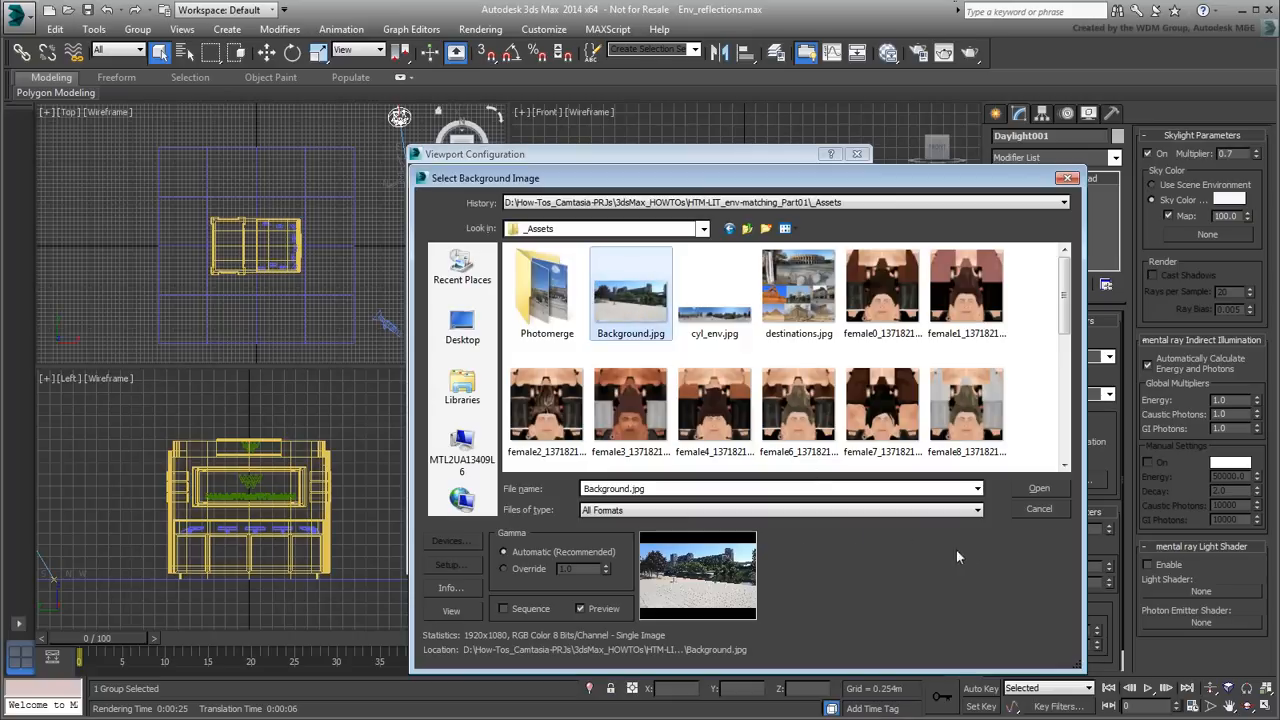
left_click(1038, 488)
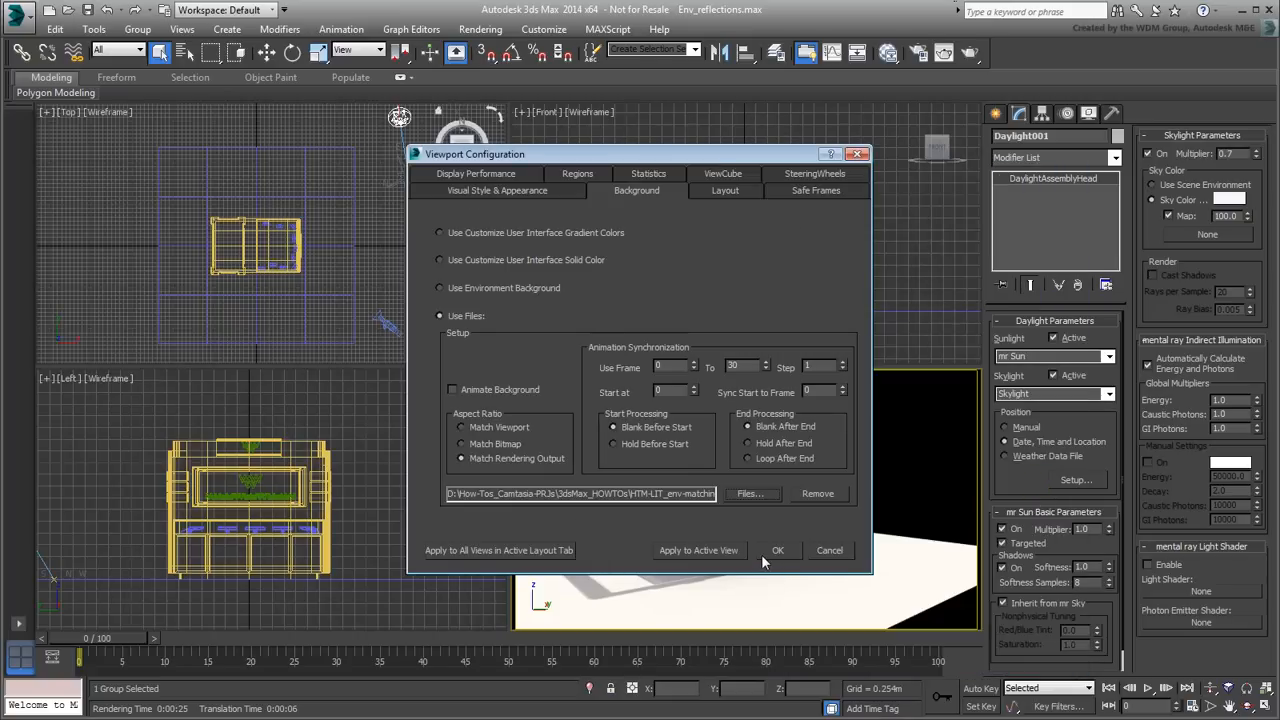
left_click(777, 550)
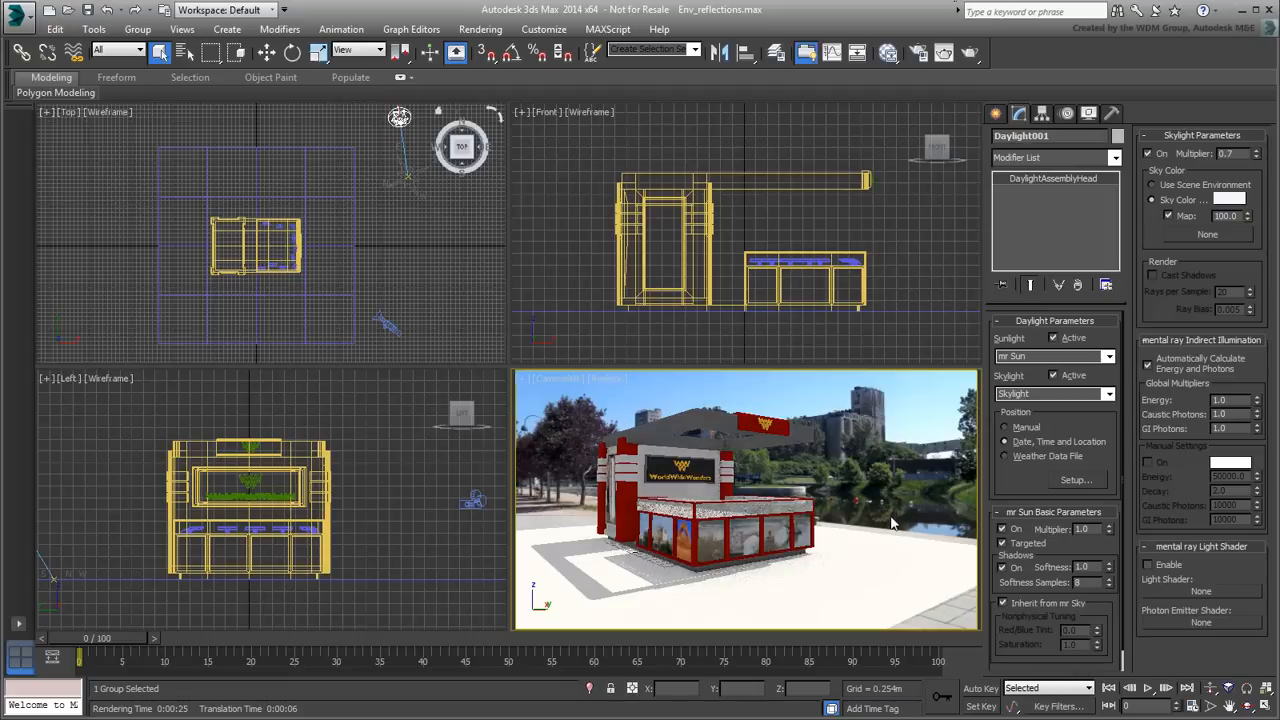